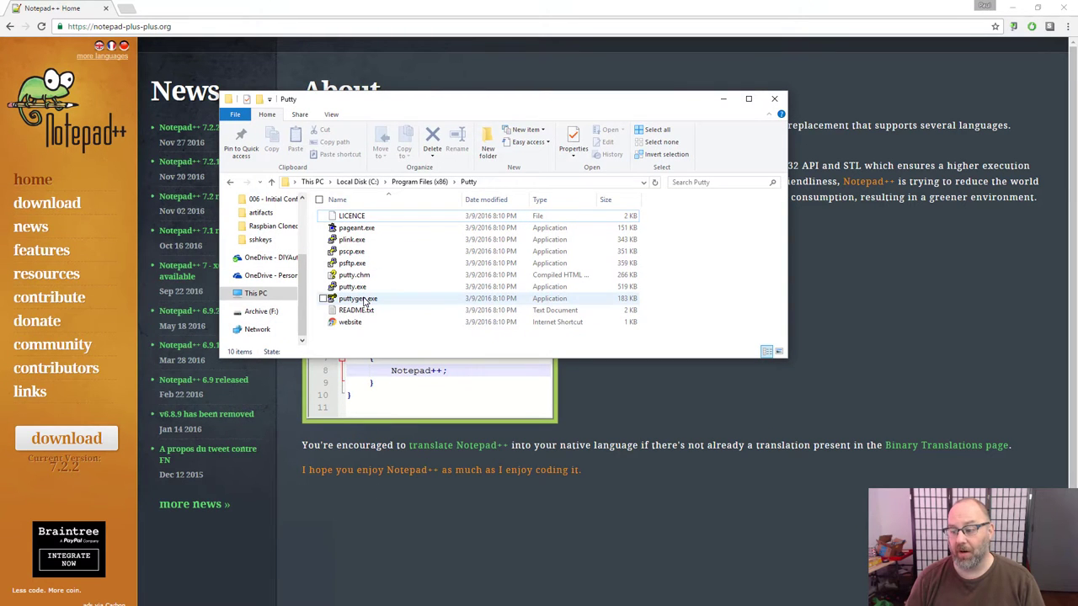
# Launch puttygen.exe and load SSH_Private_HA.ppk from the sshkeys folder
pyautogui.click(357, 298)
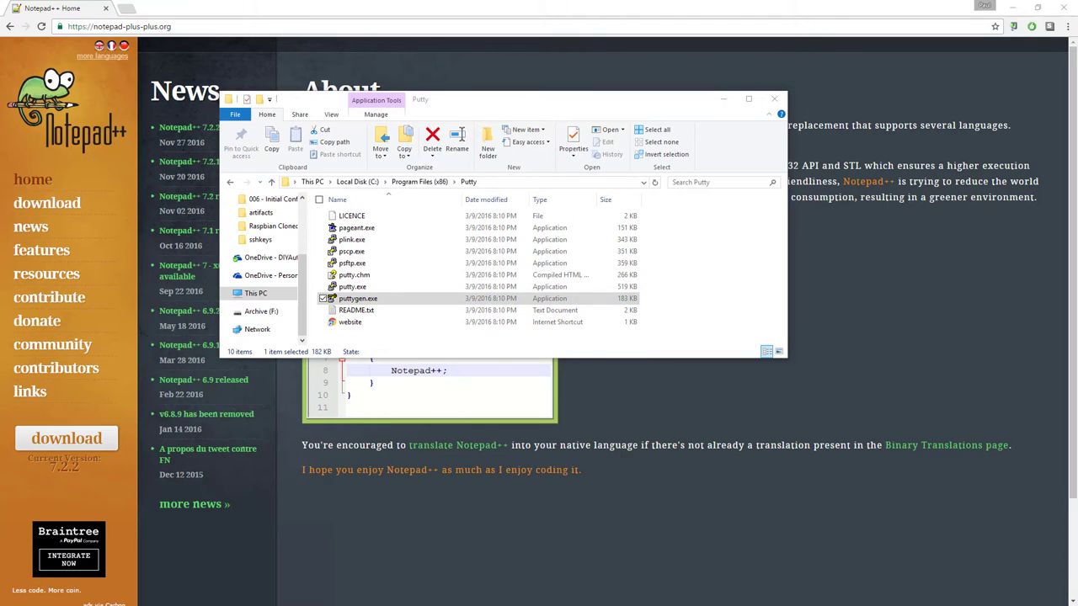
pyautogui.doubleClick(357, 299)
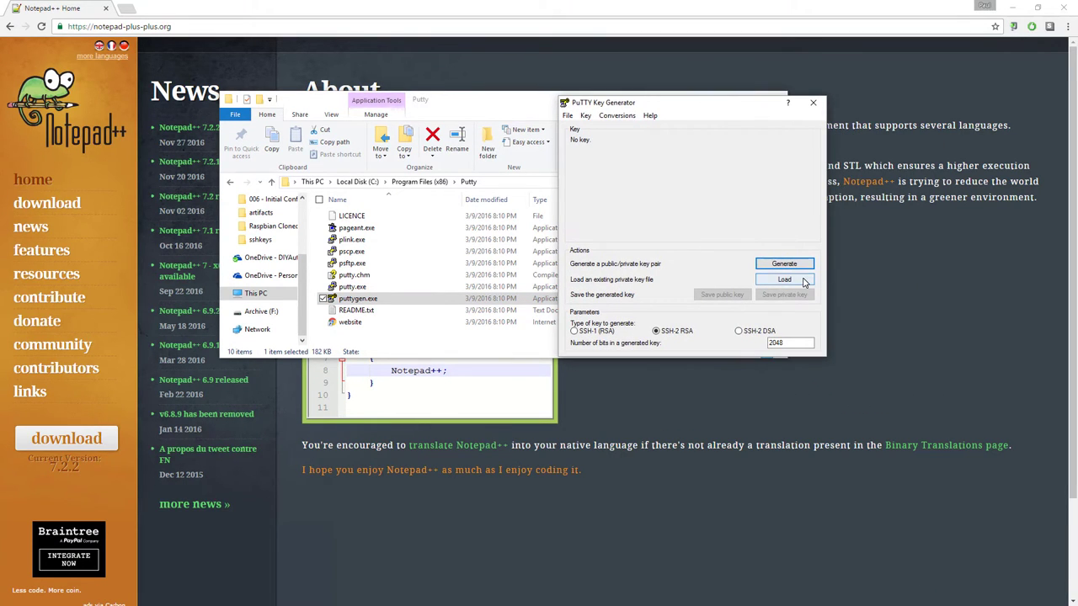
pyautogui.click(784, 279)
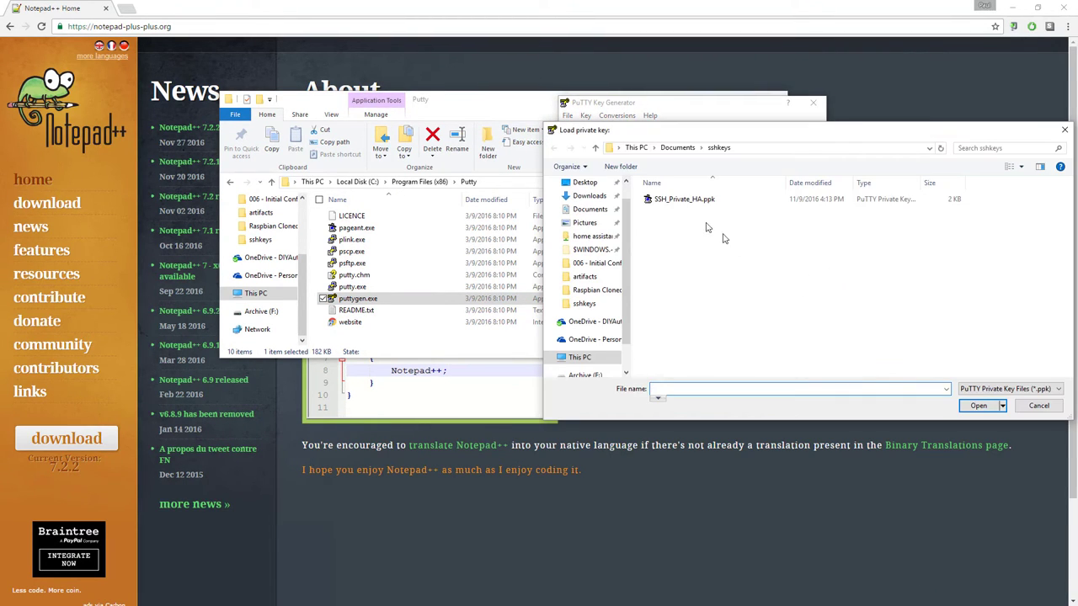
pyautogui.click(684, 199)
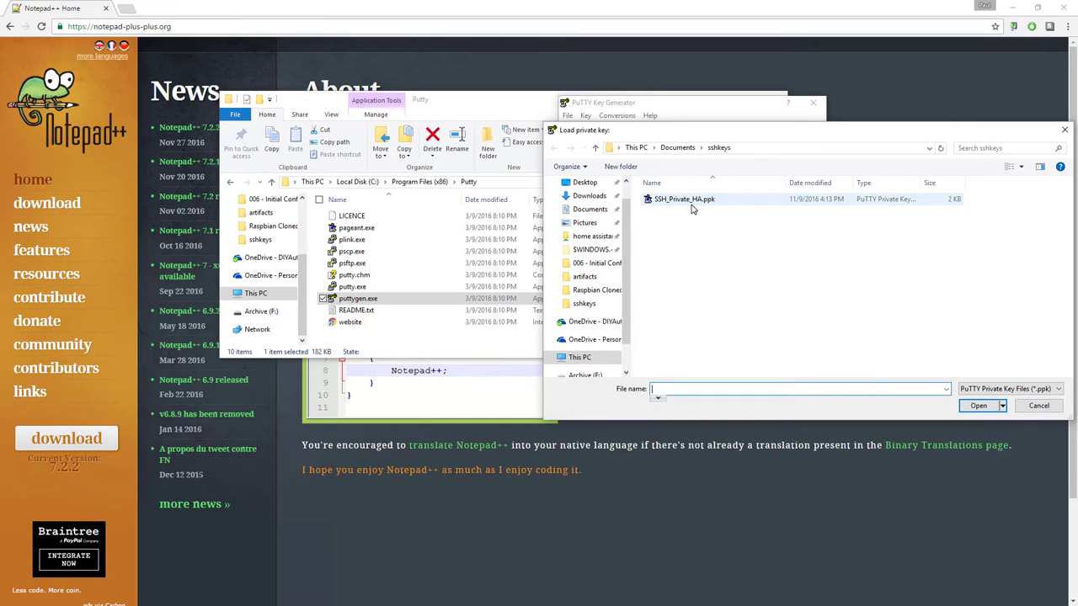
pyautogui.click(1037, 404)
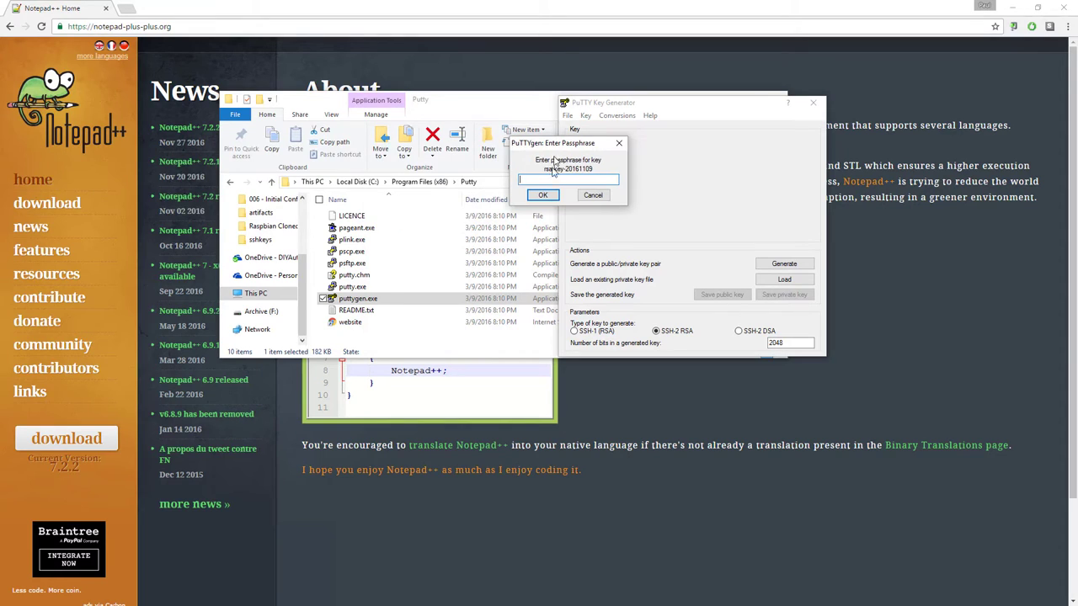
# Enter the key's passphrase to unlock it and show the public key and fingerprint
pyautogui.write('●')
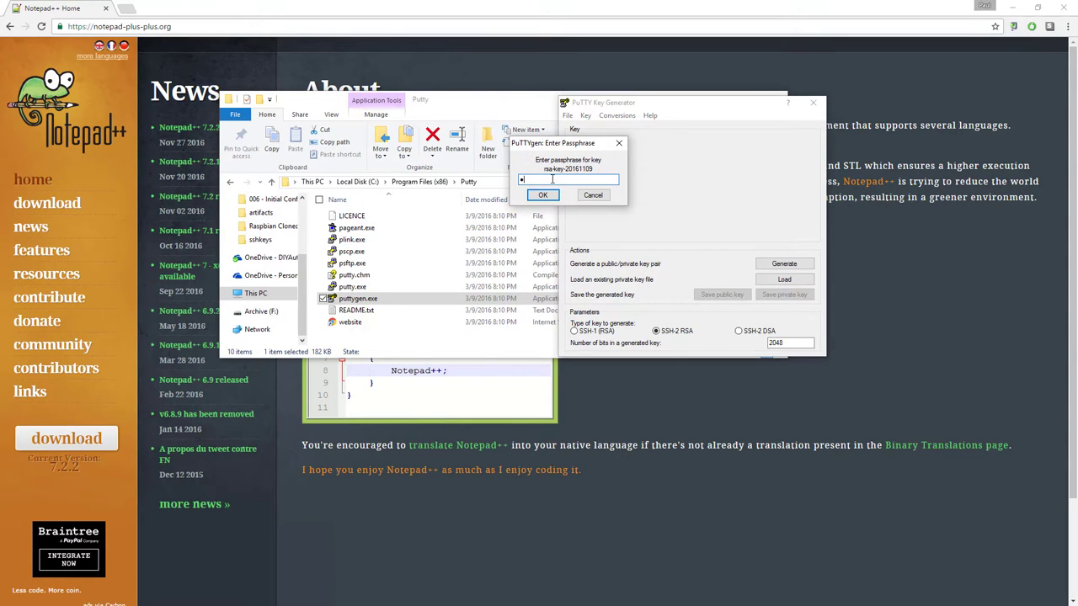
pyautogui.write('password')
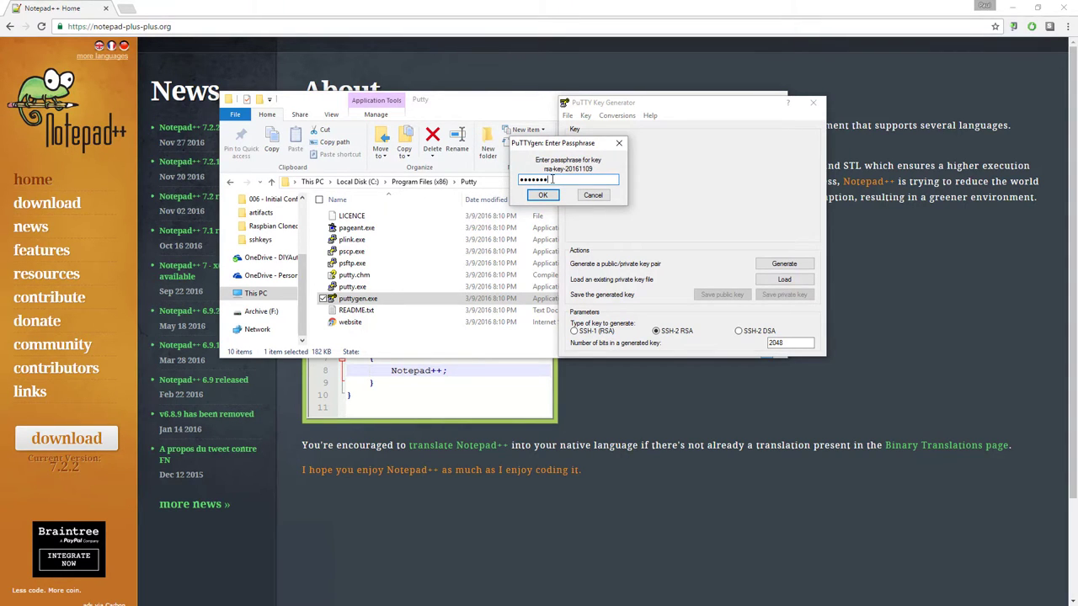
pyautogui.click(542, 196)
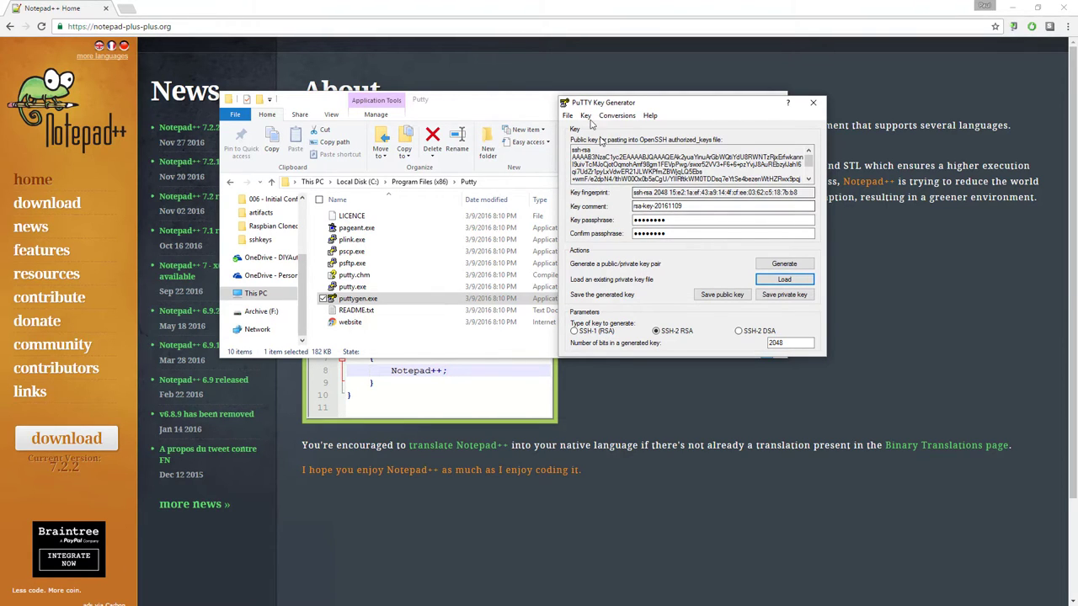
# Export the key via Conversions as Open_SSH_Private_HA.ppk in sshkeys, then close PuTTYgen
pyautogui.click(617, 114)
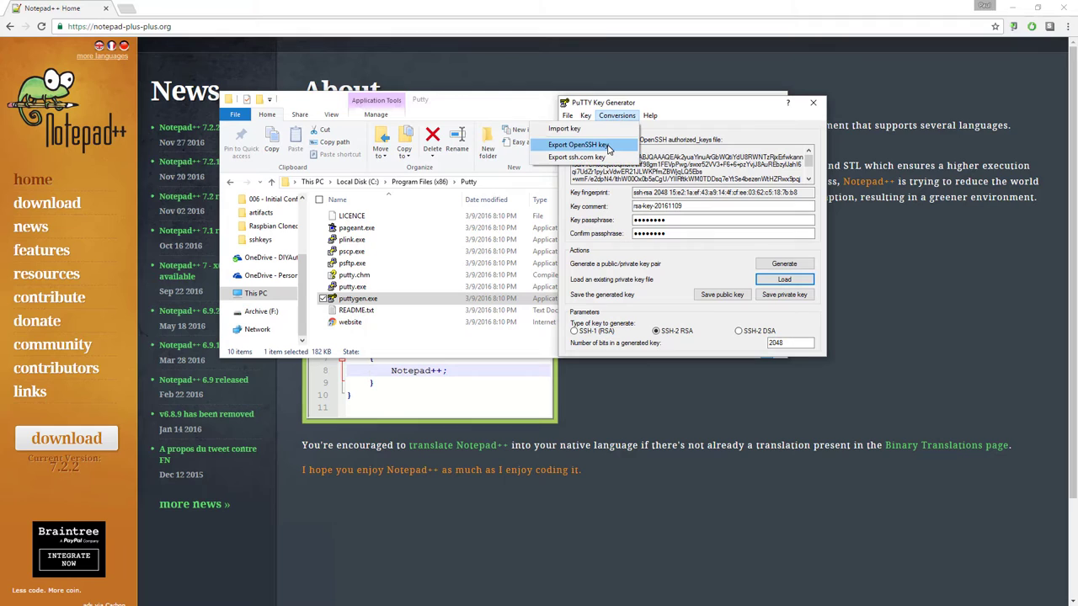
pyautogui.click(578, 145)
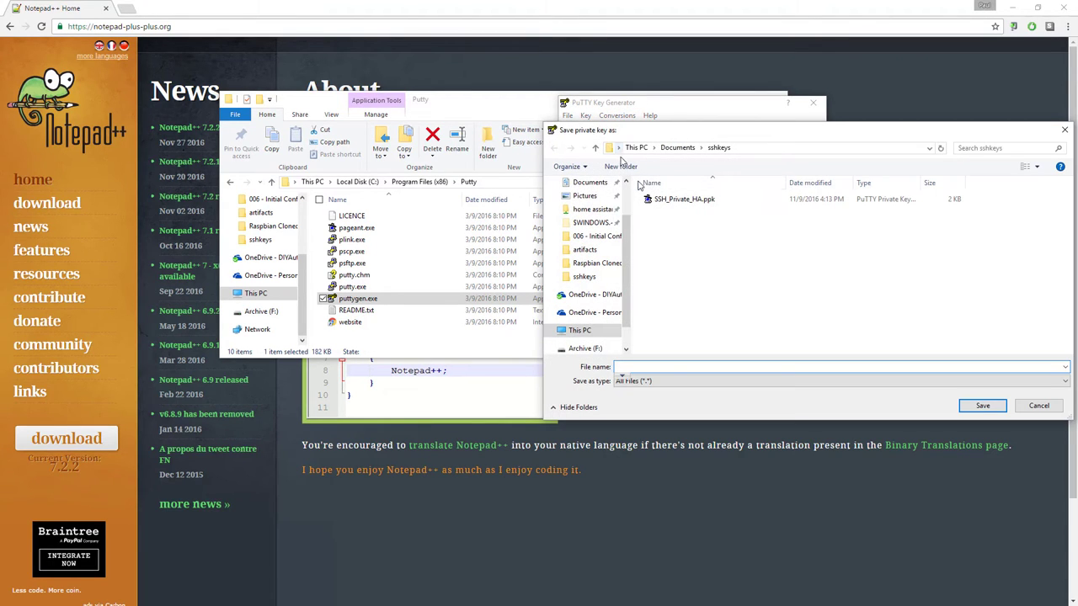
pyautogui.click(684, 199)
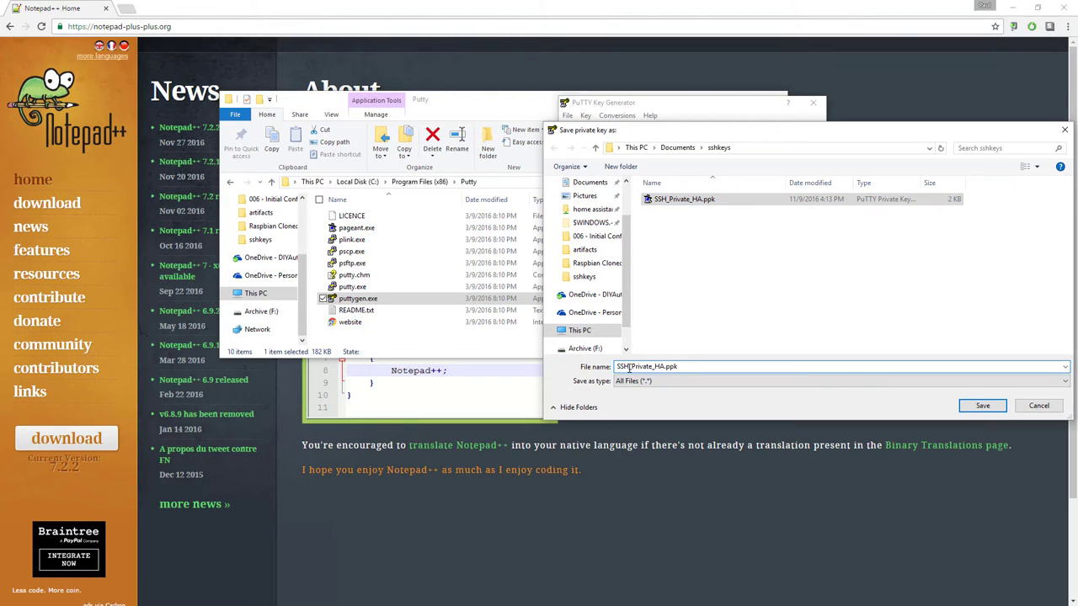
pyautogui.write('Open_')
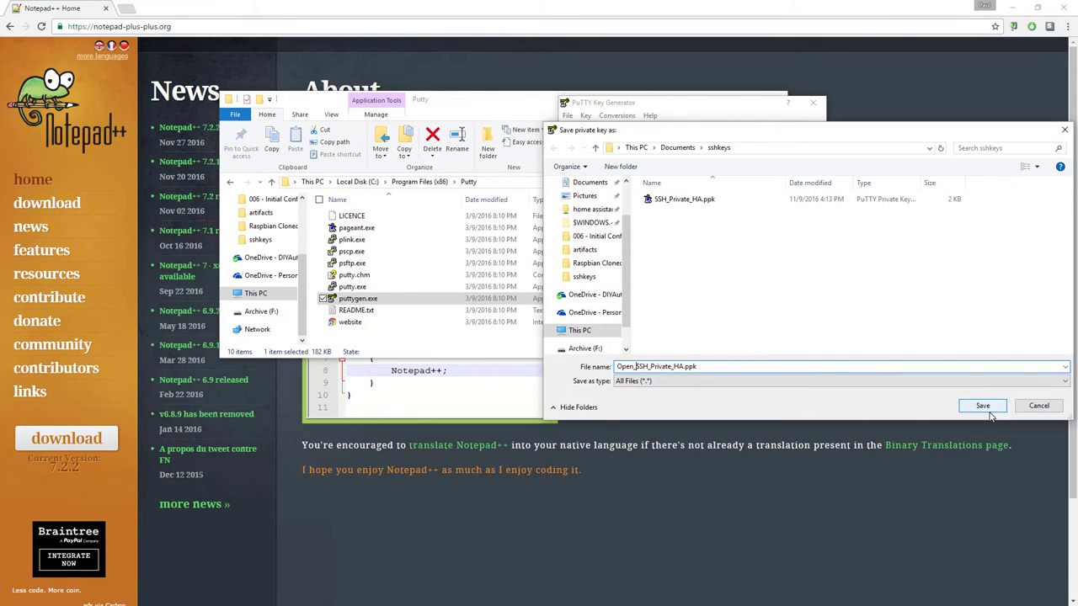
pyautogui.click(982, 404)
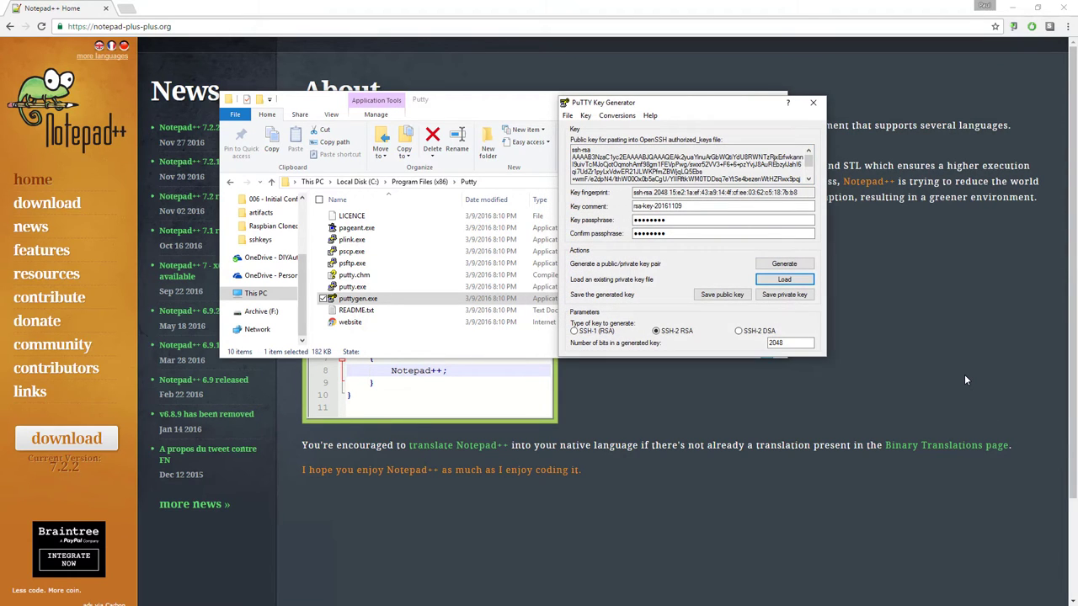
pyautogui.moveTo(833, 111)
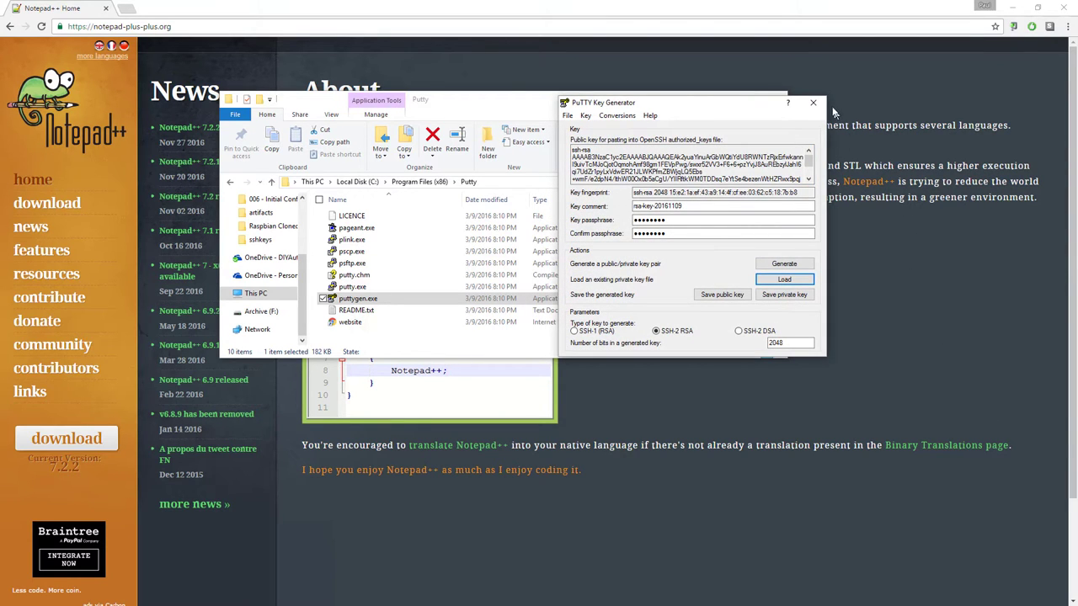
pyautogui.click(812, 103)
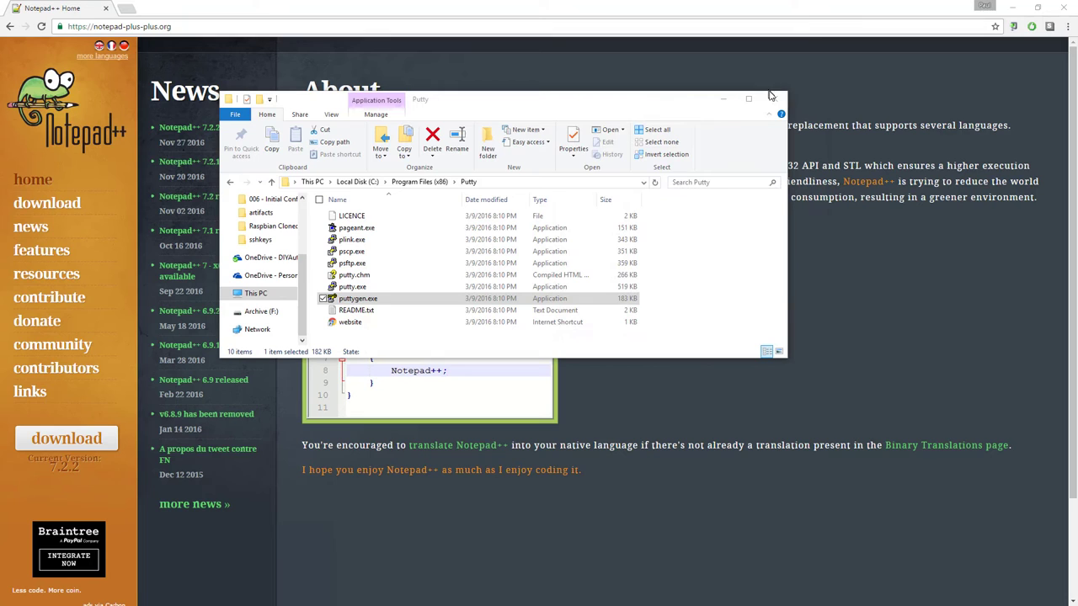
# In Plugin Manager, tick NppFTP in the Available list and install it, letting Notepad++ restart
pyautogui.click(748, 98)
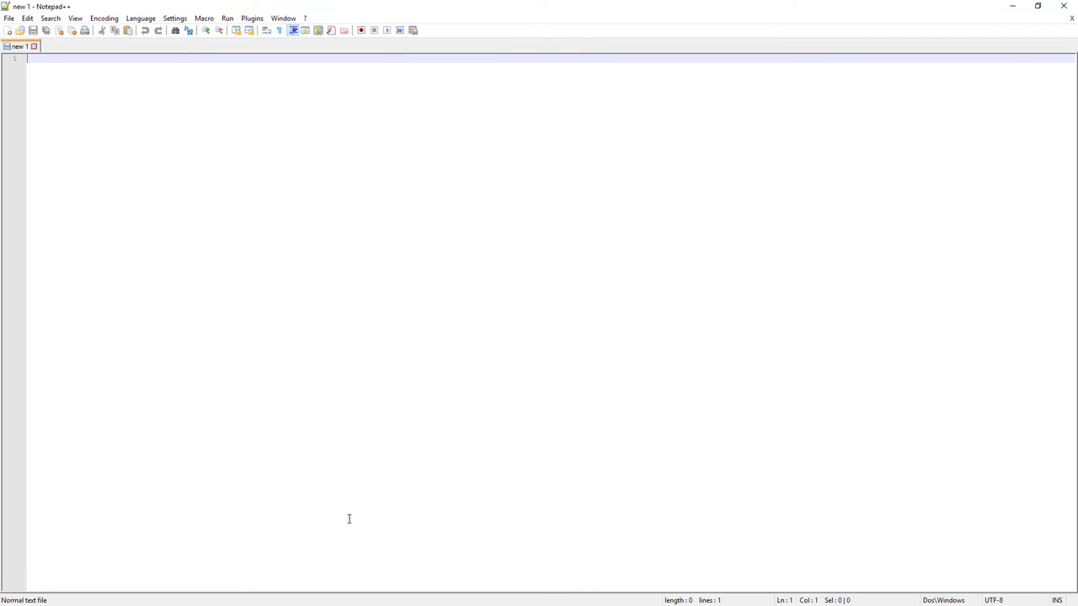
pyautogui.click(253, 16)
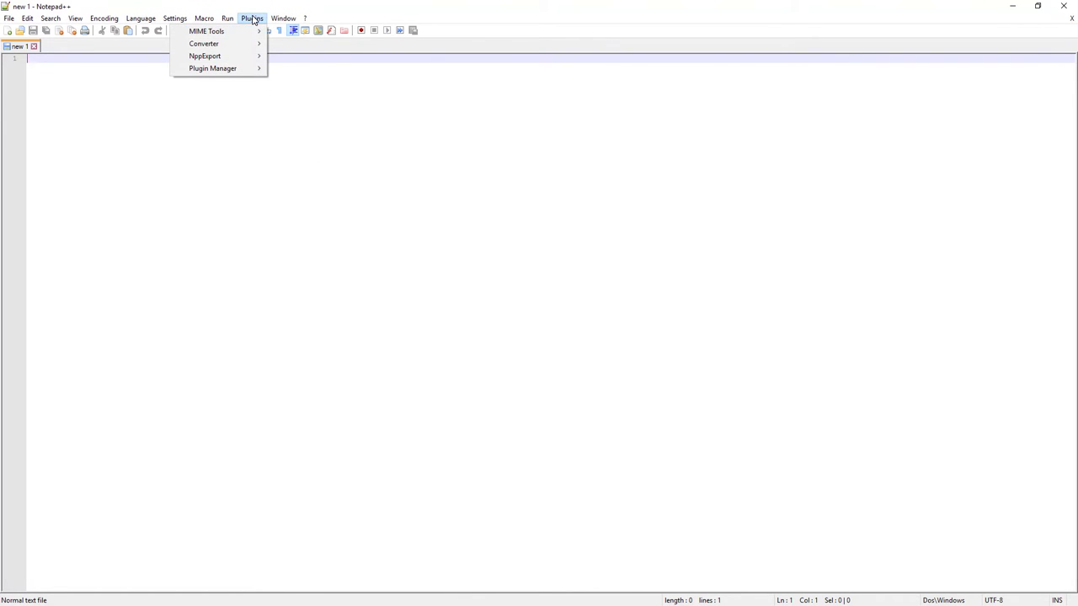
pyautogui.moveTo(212, 68)
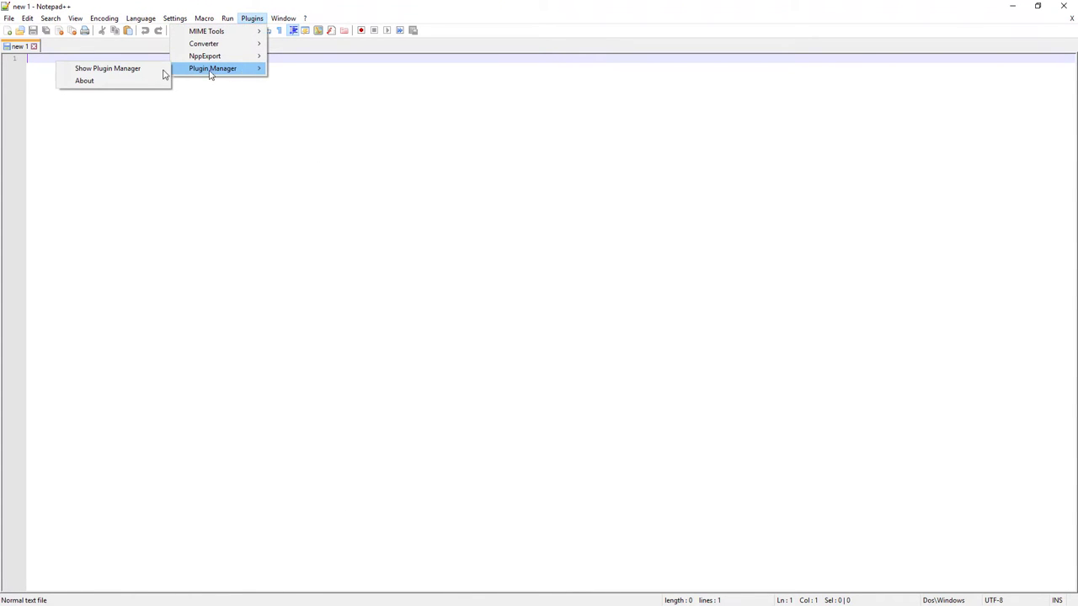
pyautogui.click(108, 67)
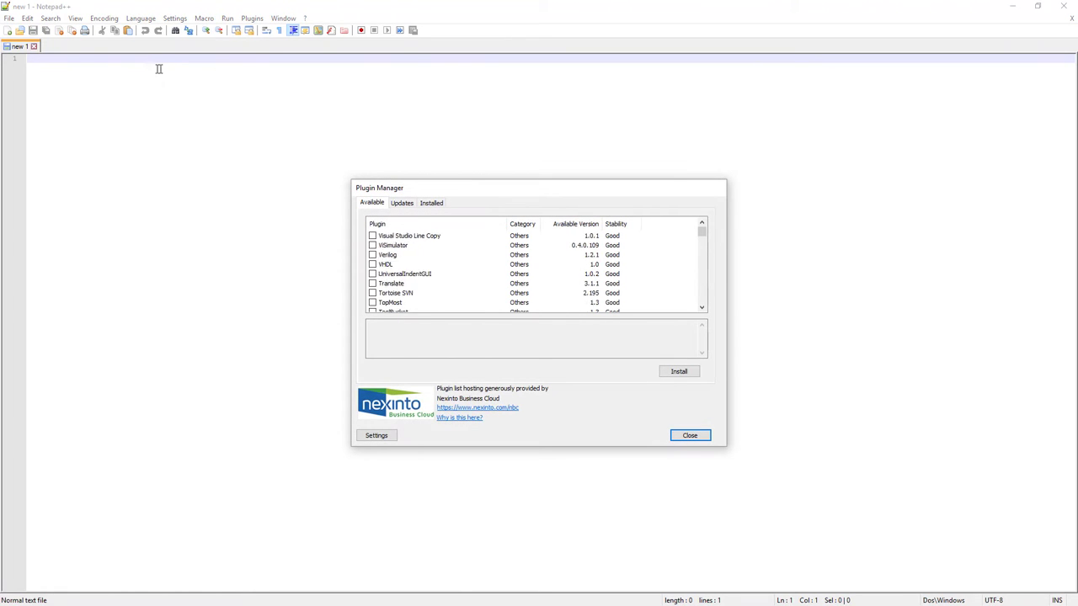
pyautogui.scroll(3)
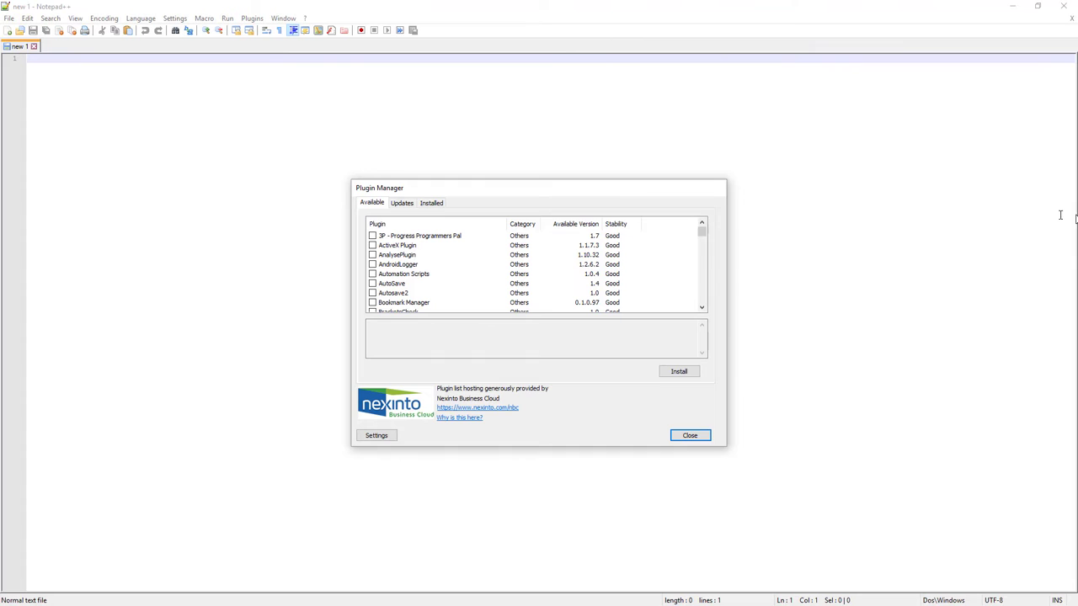
pyautogui.moveTo(720, 244)
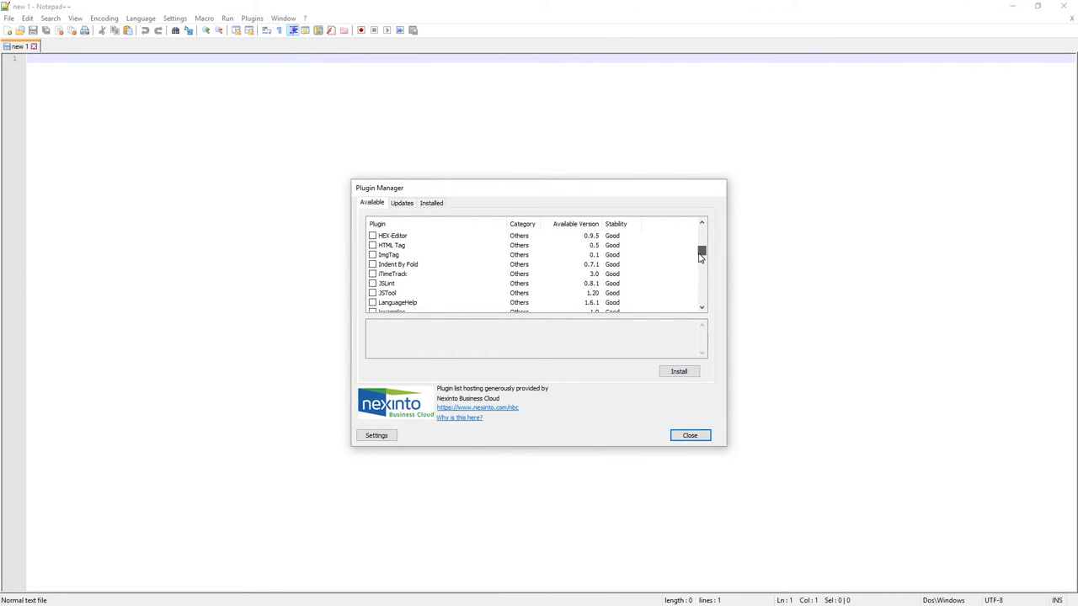
pyautogui.scroll(-3)
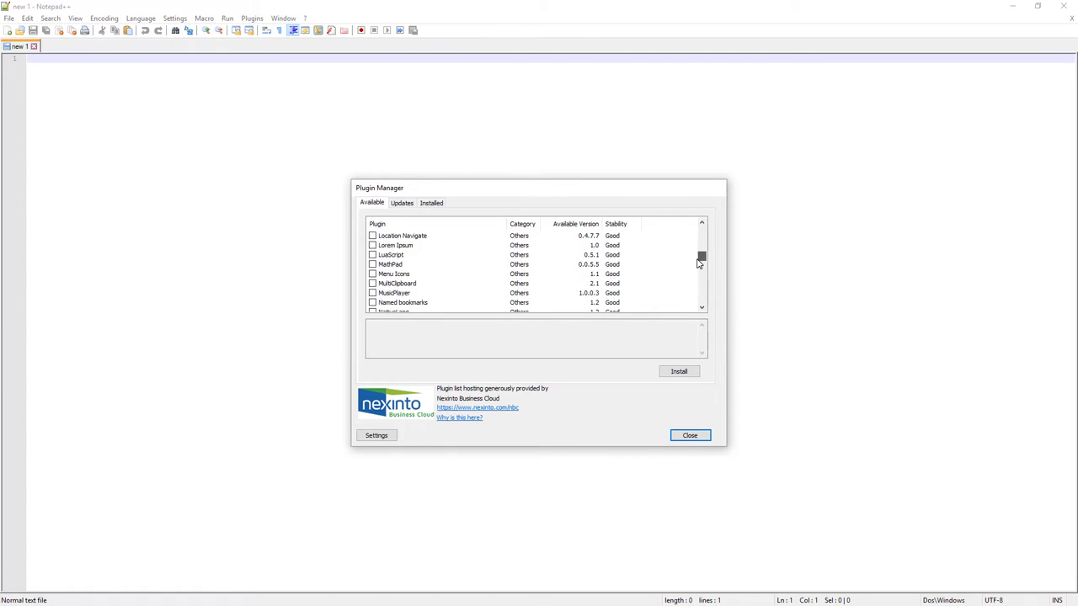
pyautogui.scroll(-3)
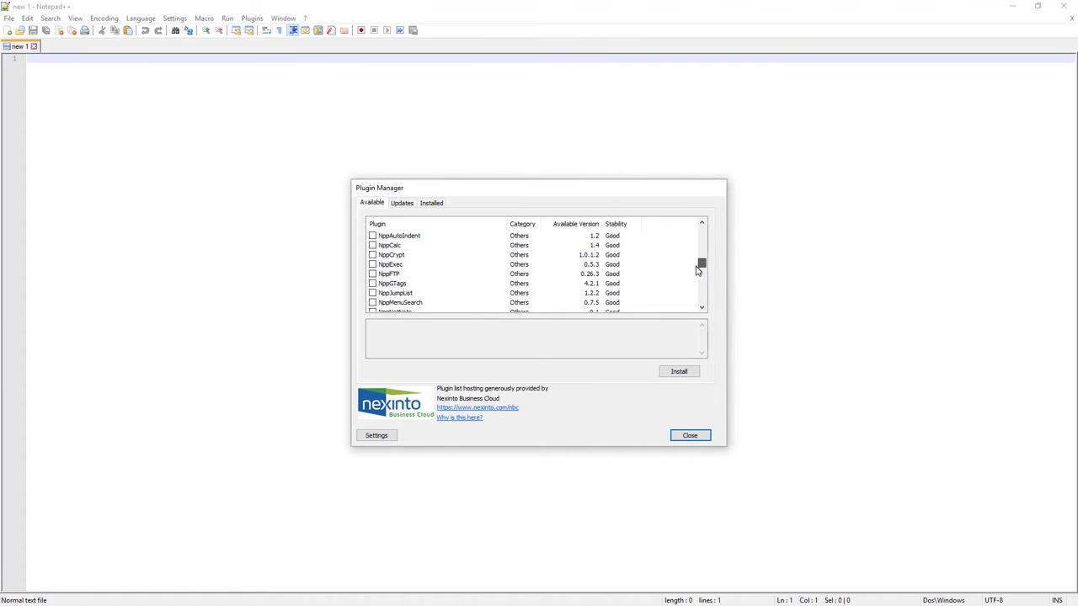
pyautogui.click(374, 246)
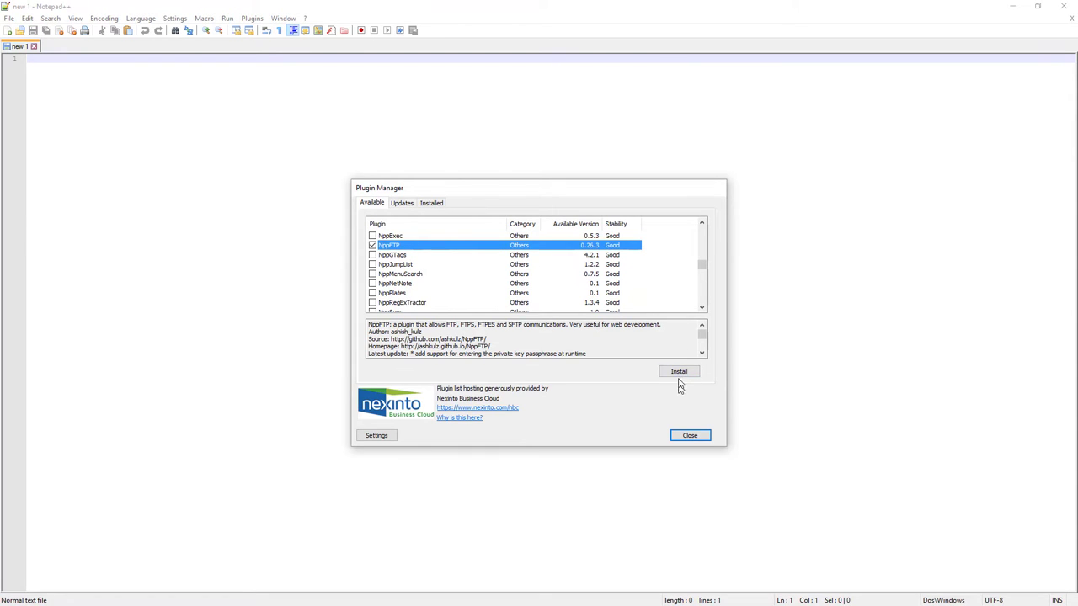
pyautogui.click(679, 372)
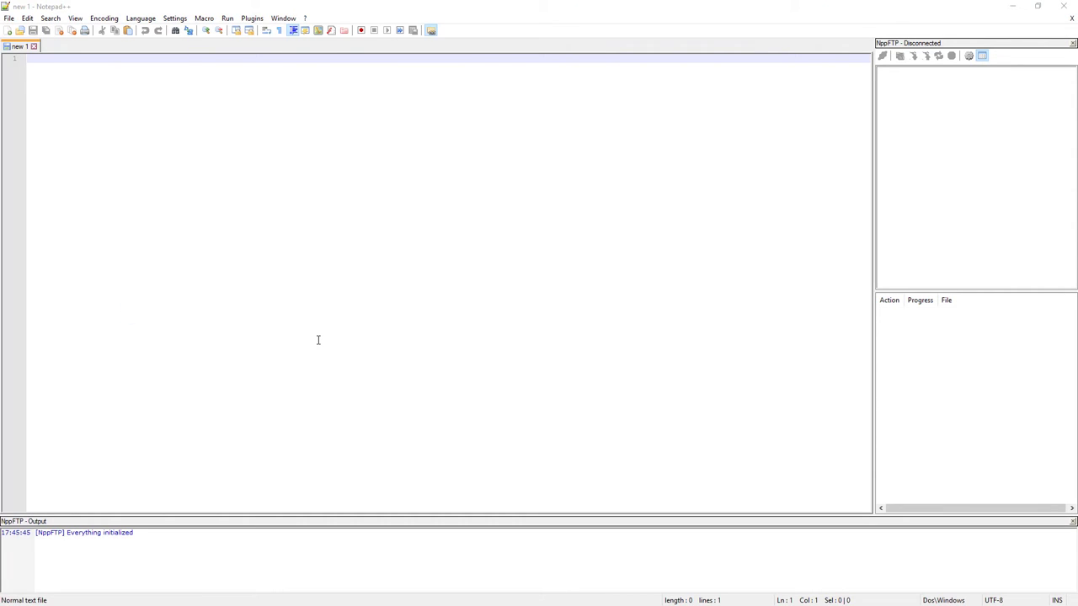
pyautogui.moveTo(902, 3)
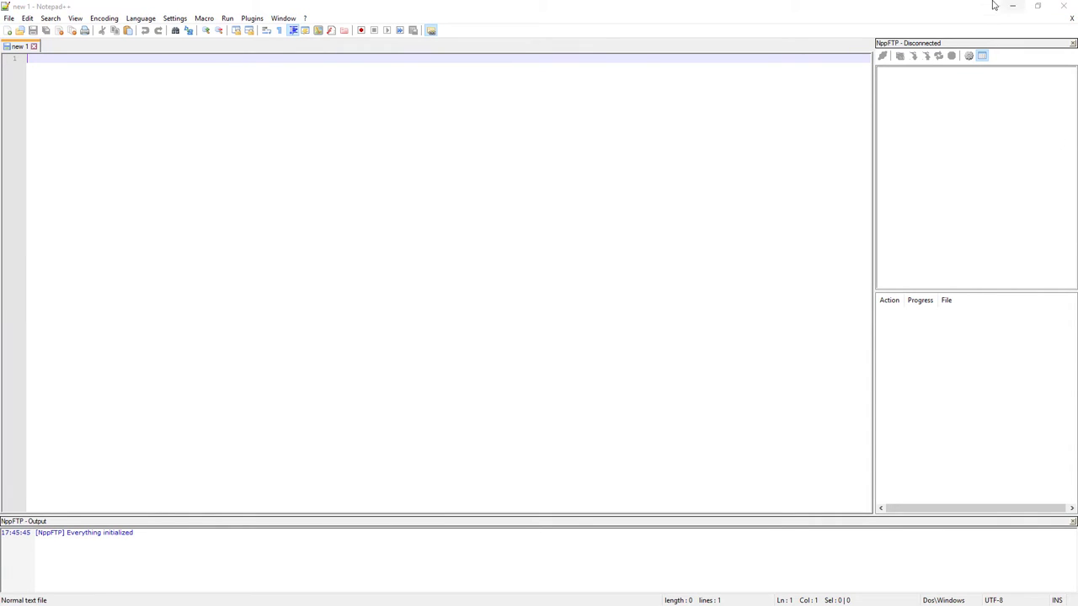
pyautogui.moveTo(987, 13)
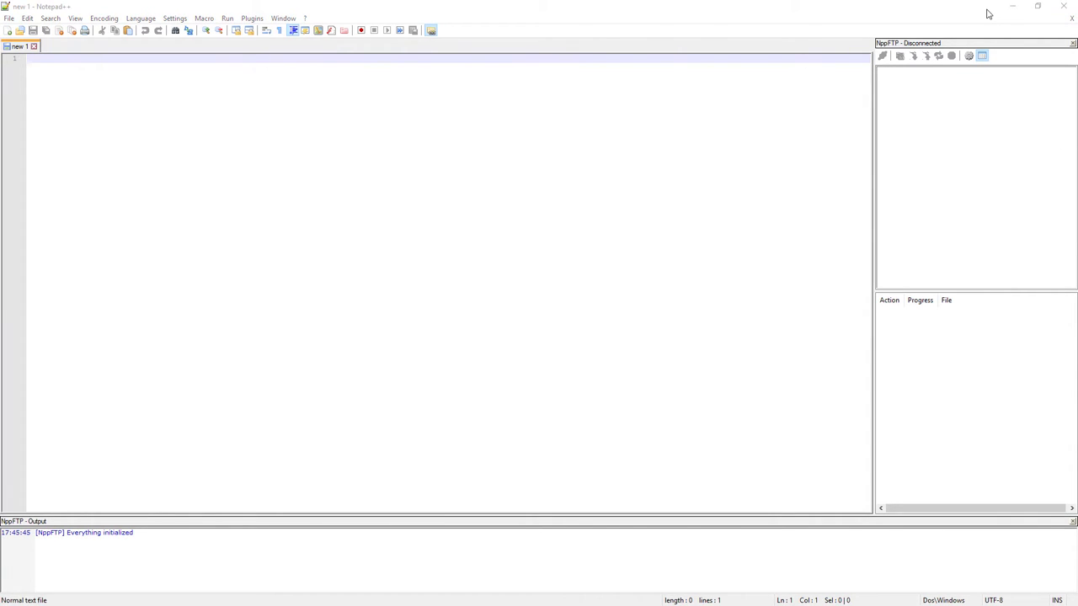
pyautogui.moveTo(972, 155)
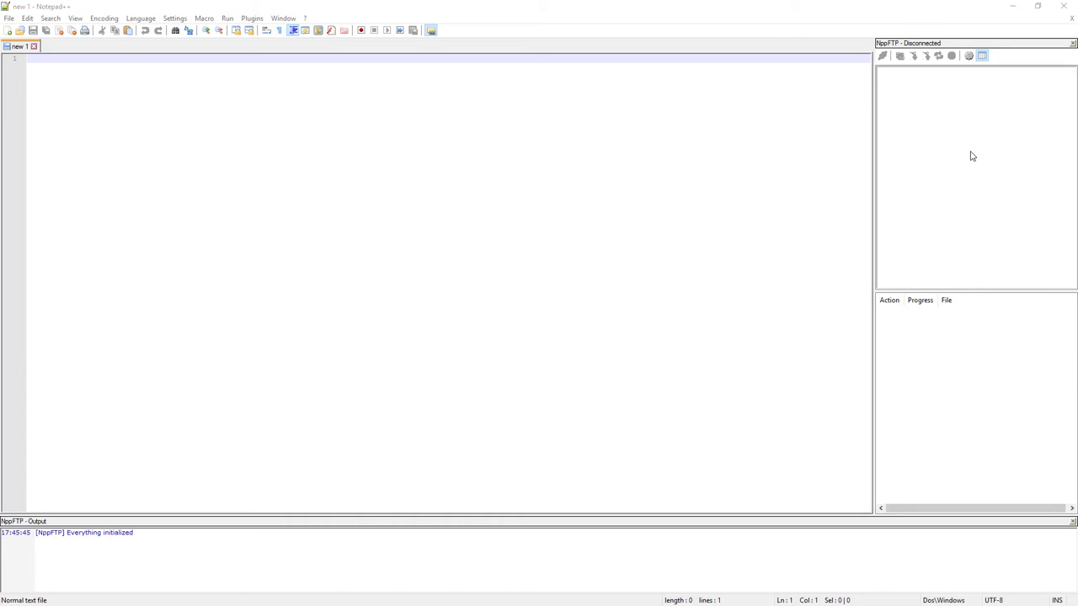
# Show the NppFTP window from the Plugins menu and open its settings gear choices
pyautogui.click(253, 17)
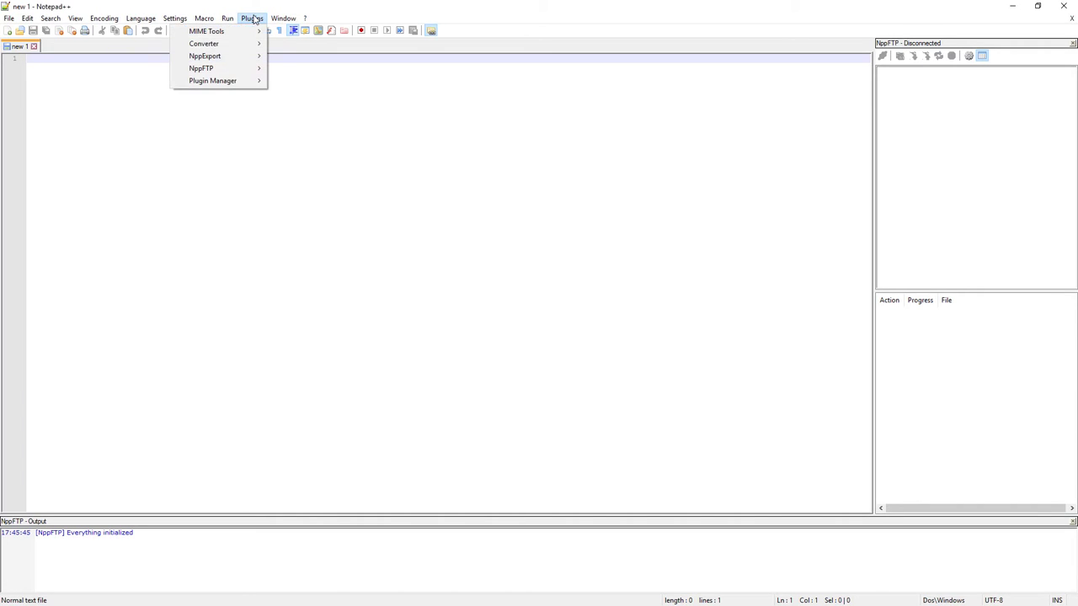
pyautogui.moveTo(202, 67)
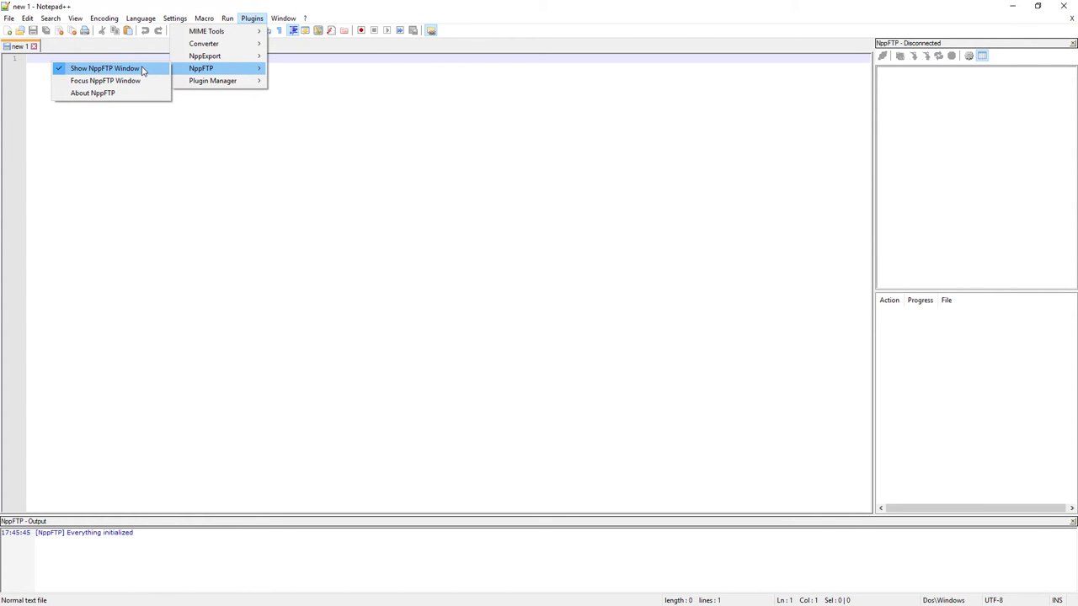
pyautogui.click(104, 67)
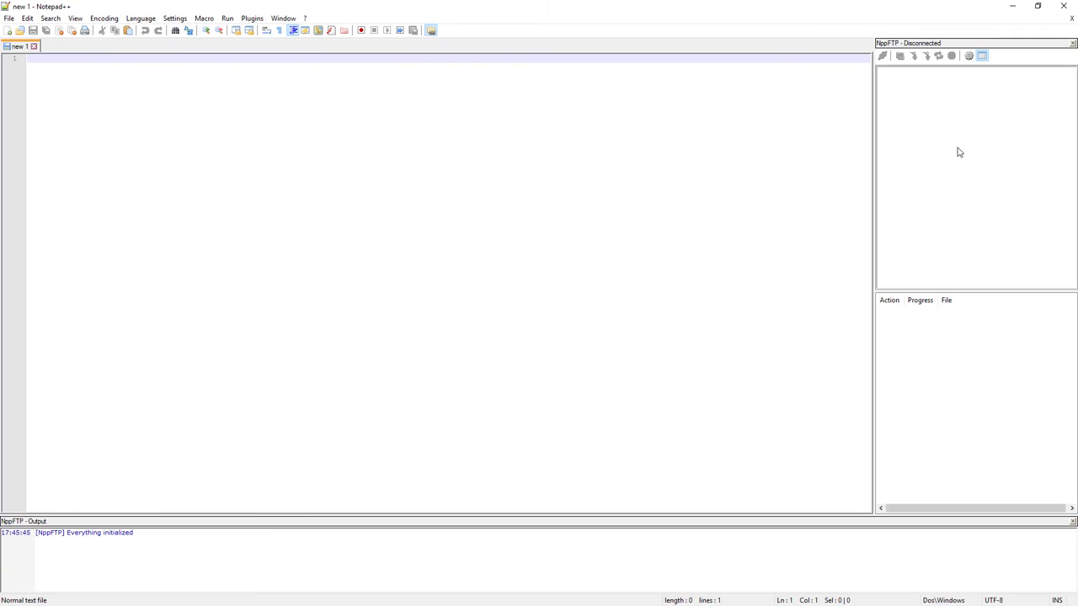
pyautogui.moveTo(989, 119)
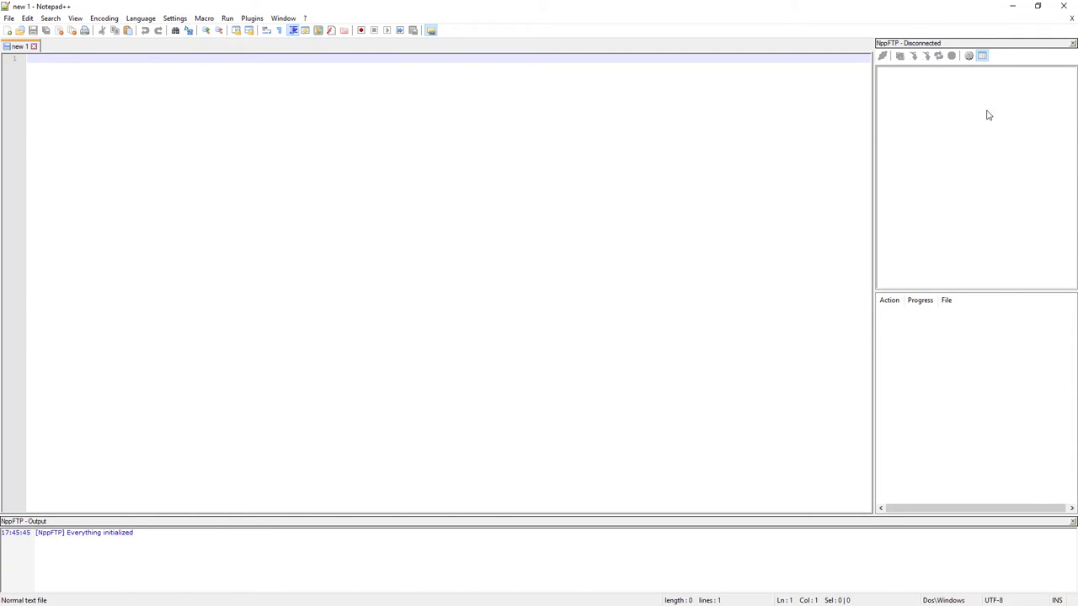
pyautogui.moveTo(962, 87)
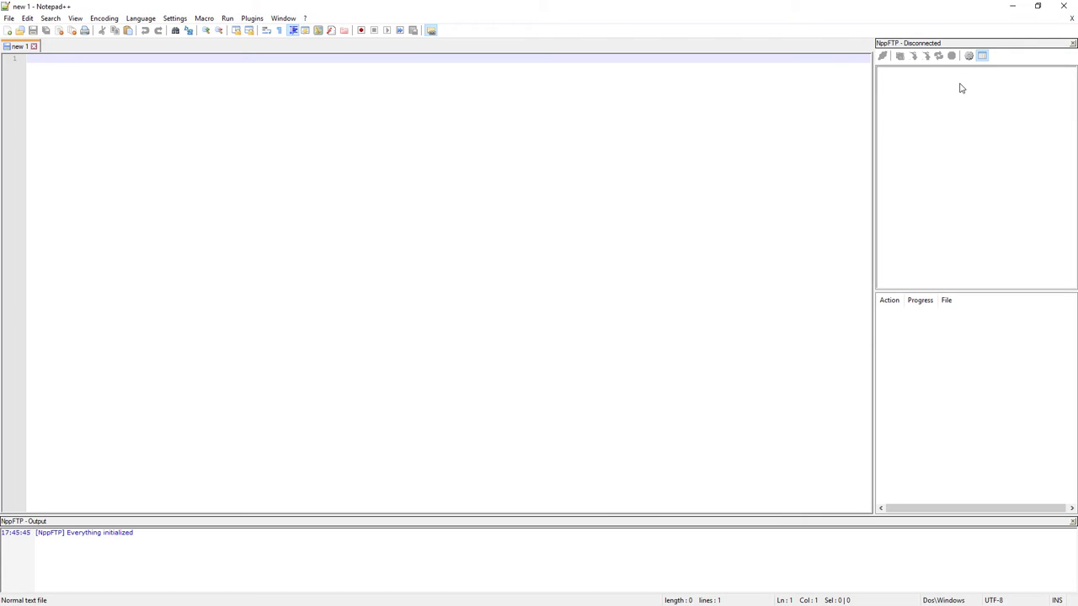
pyautogui.click(968, 56)
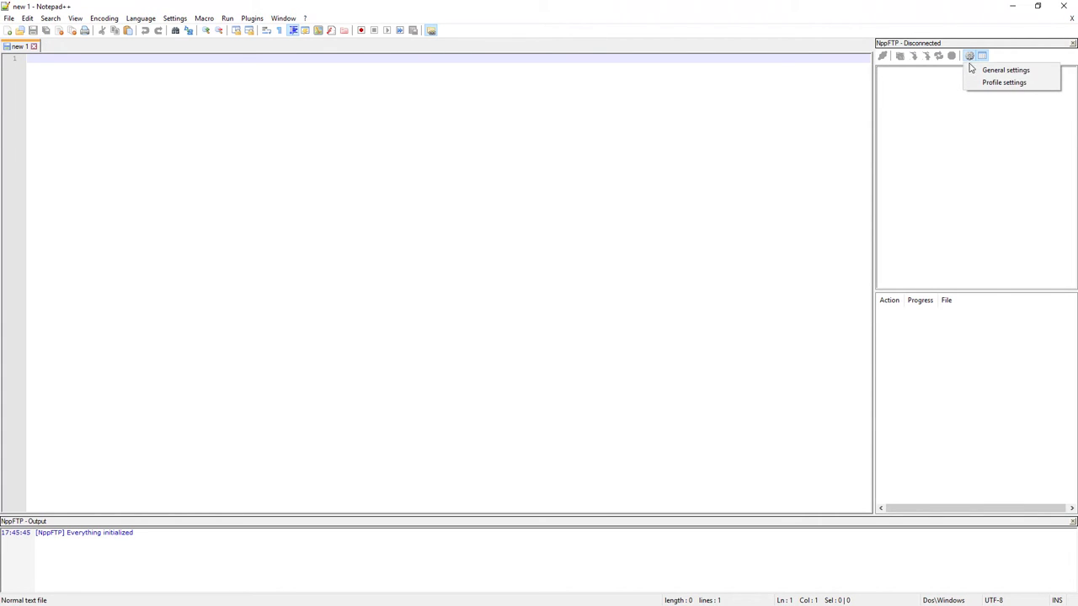
# In Profile settings, add a new NppFTP profile named pi-demo
pyautogui.click(1004, 81)
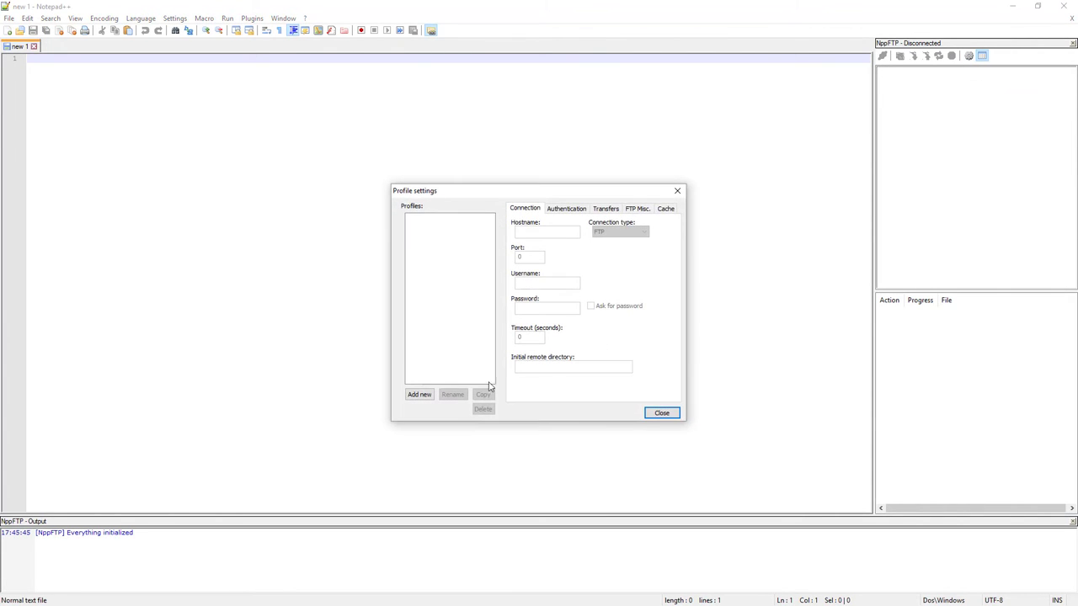
pyautogui.click(419, 394)
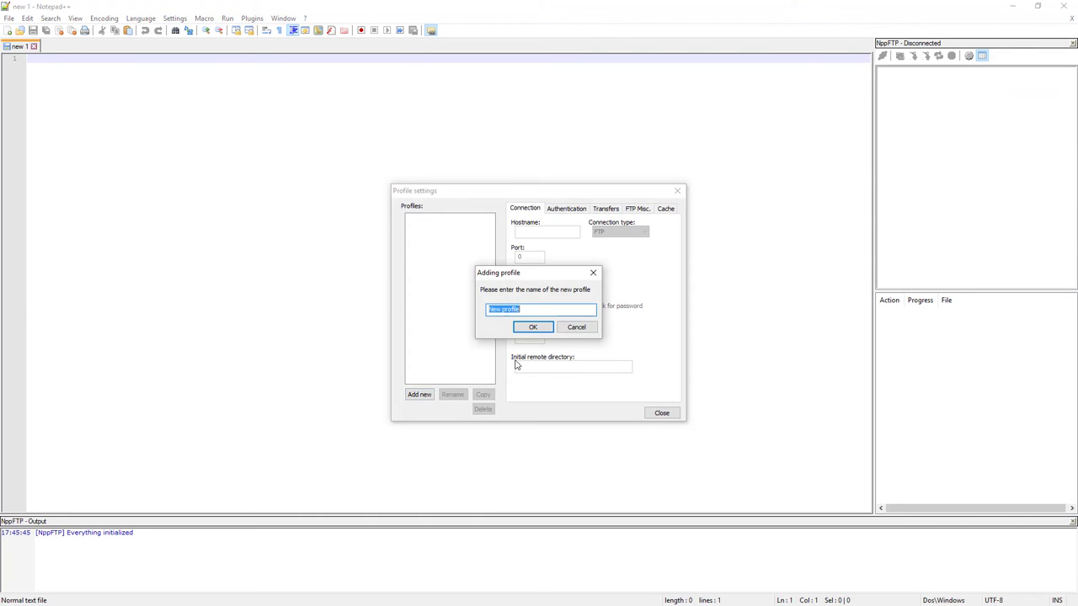
pyautogui.write('pi-')
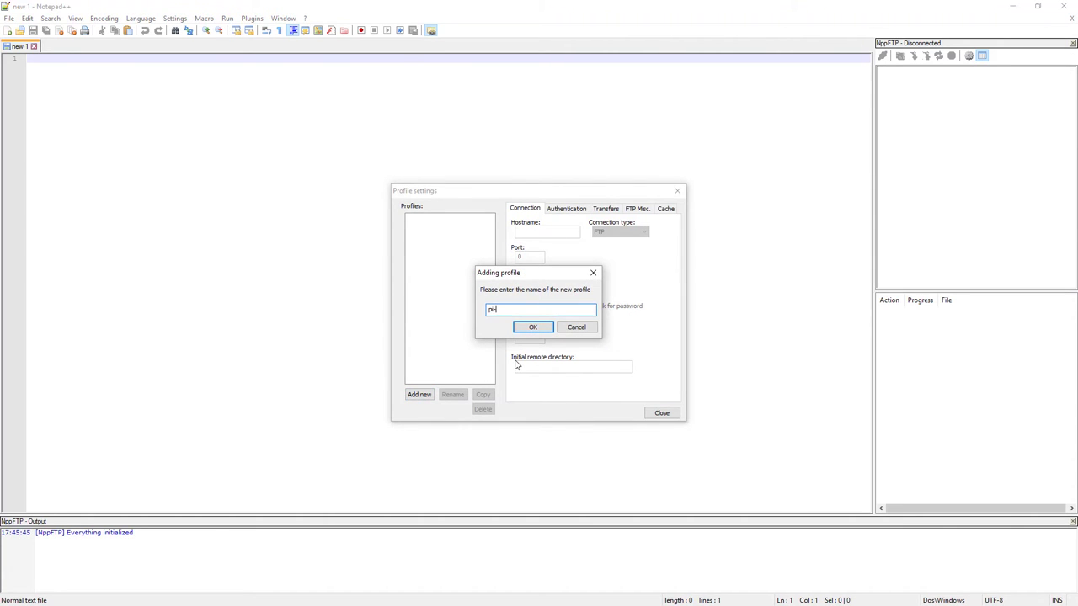
pyautogui.write('demo')
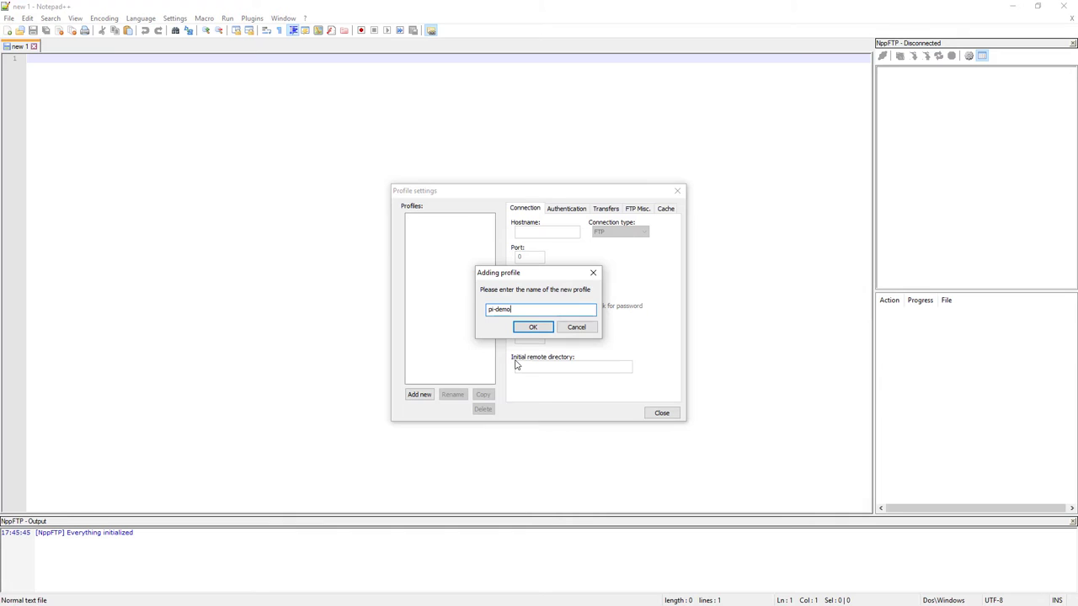
pyautogui.click(532, 327)
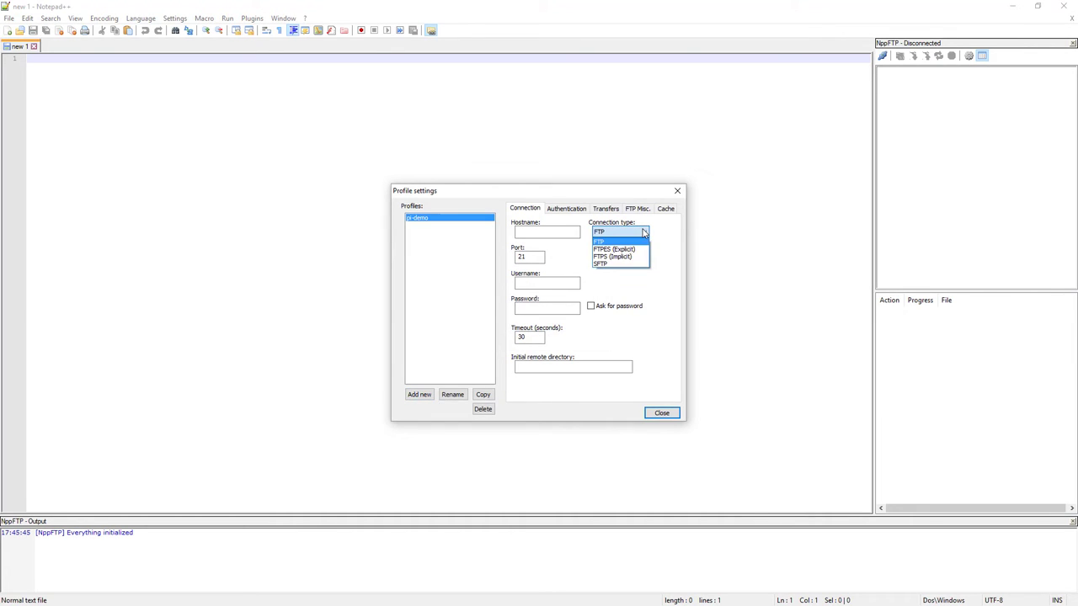
# Set pi-demo to SFTP on port 22 with the Pi's 192.1… hostname and ha… username, moving on to Authentication
pyautogui.click(600, 262)
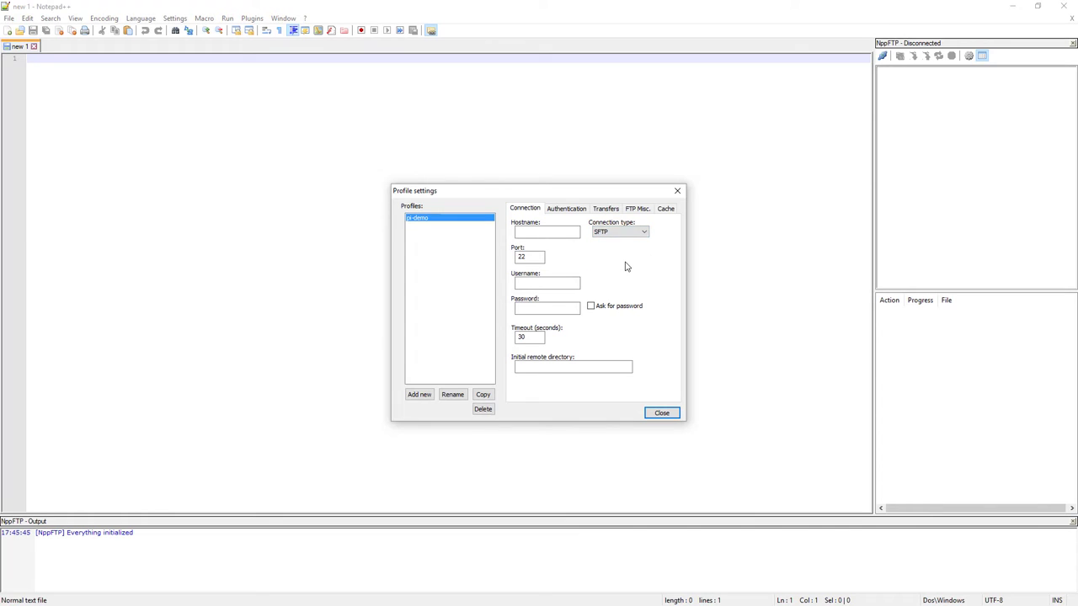
pyautogui.click(546, 232)
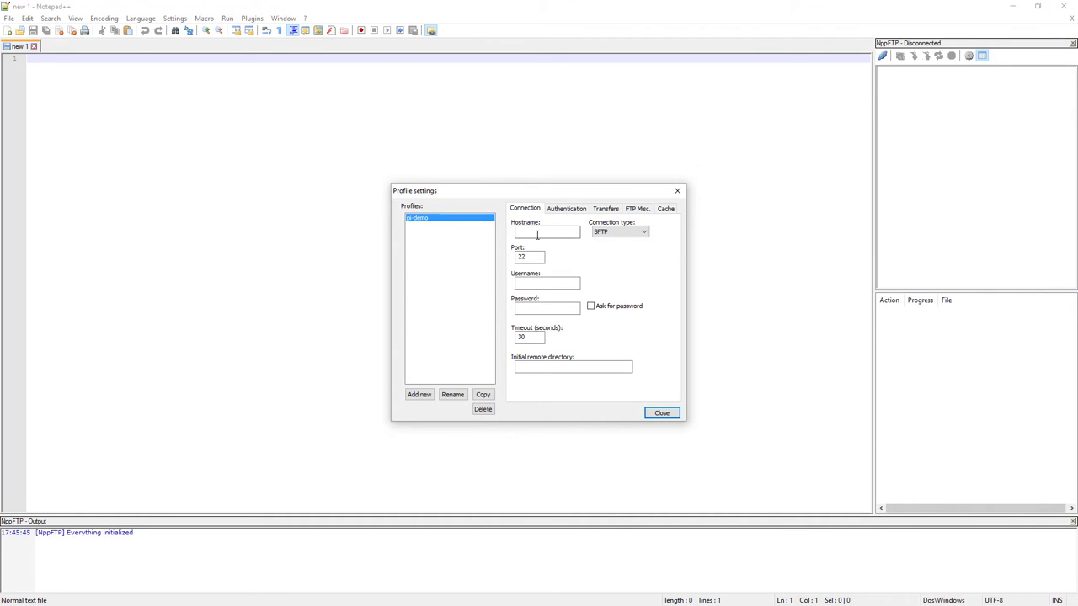
pyautogui.click(546, 232)
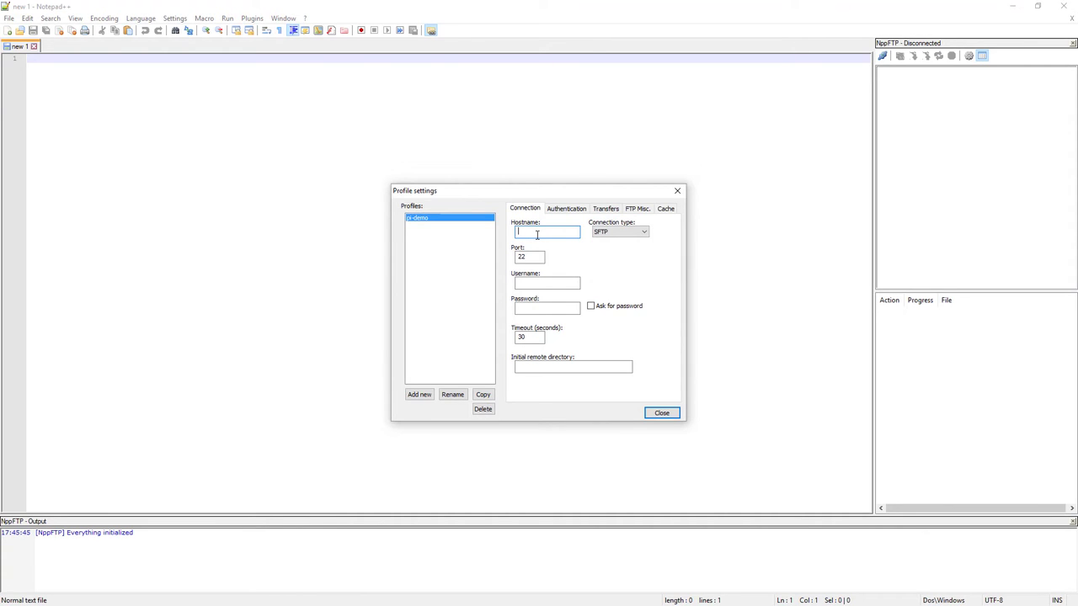
pyautogui.write('haadmin')
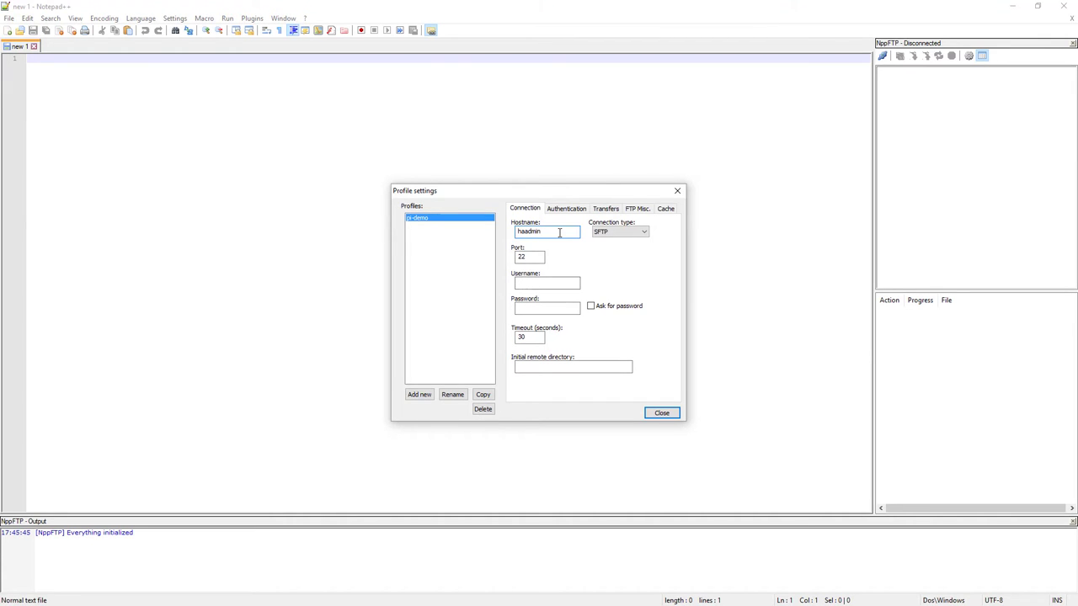
pyautogui.write('192.167.024')
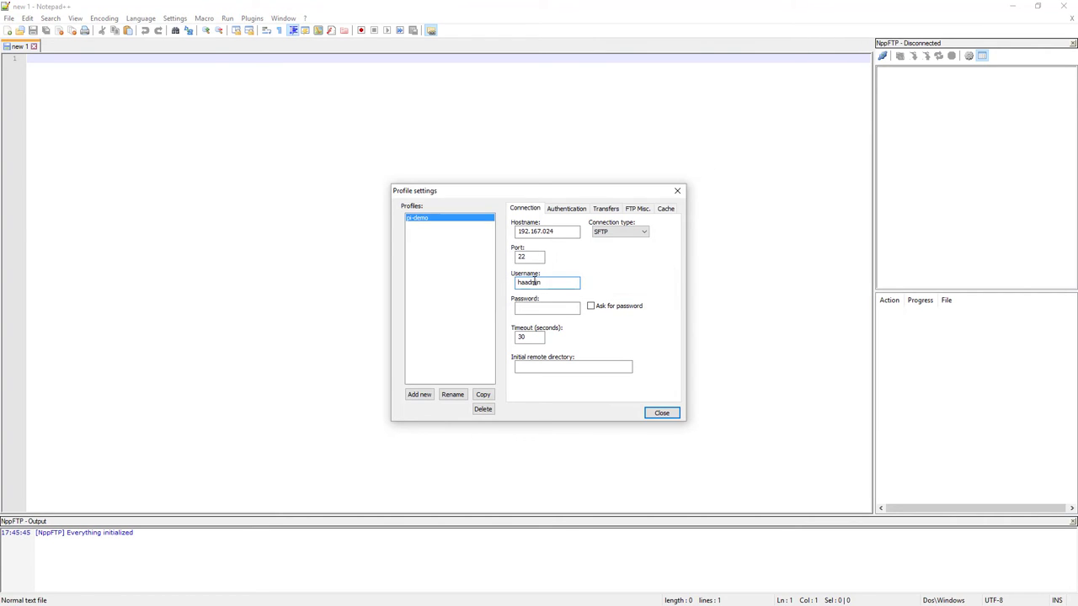
pyautogui.click(566, 209)
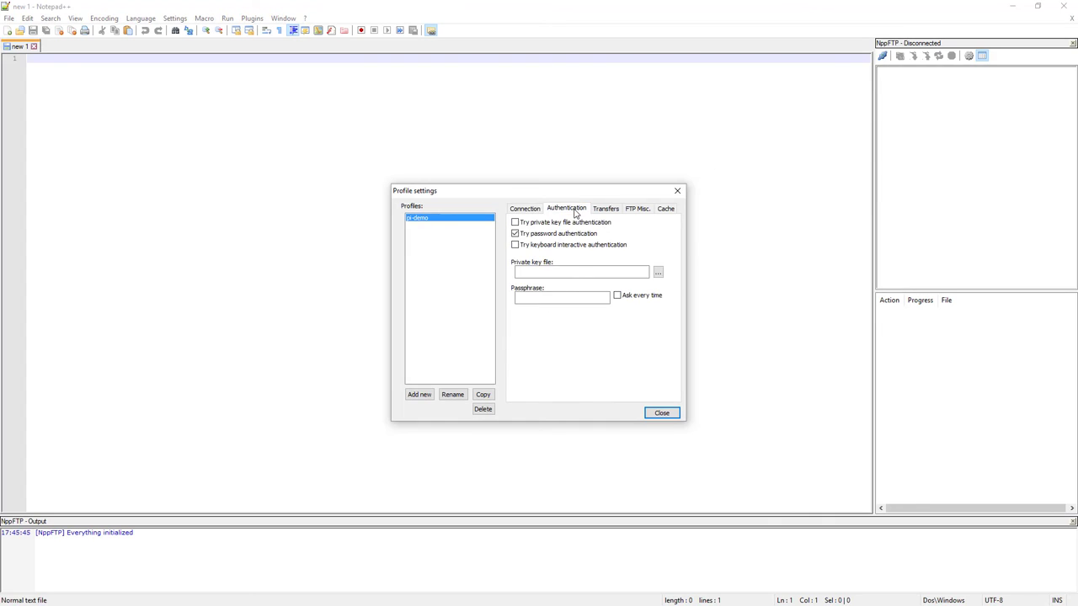
# Switch pi-demo from password to private key file authentication with key file and passphrase, then close settings
pyautogui.click(515, 232)
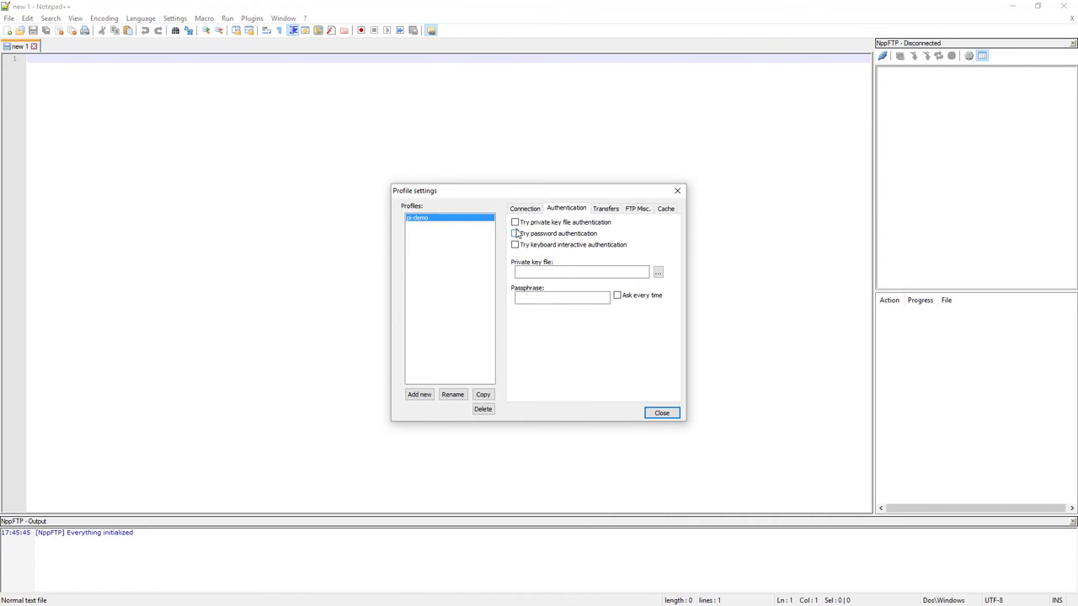
pyautogui.click(515, 222)
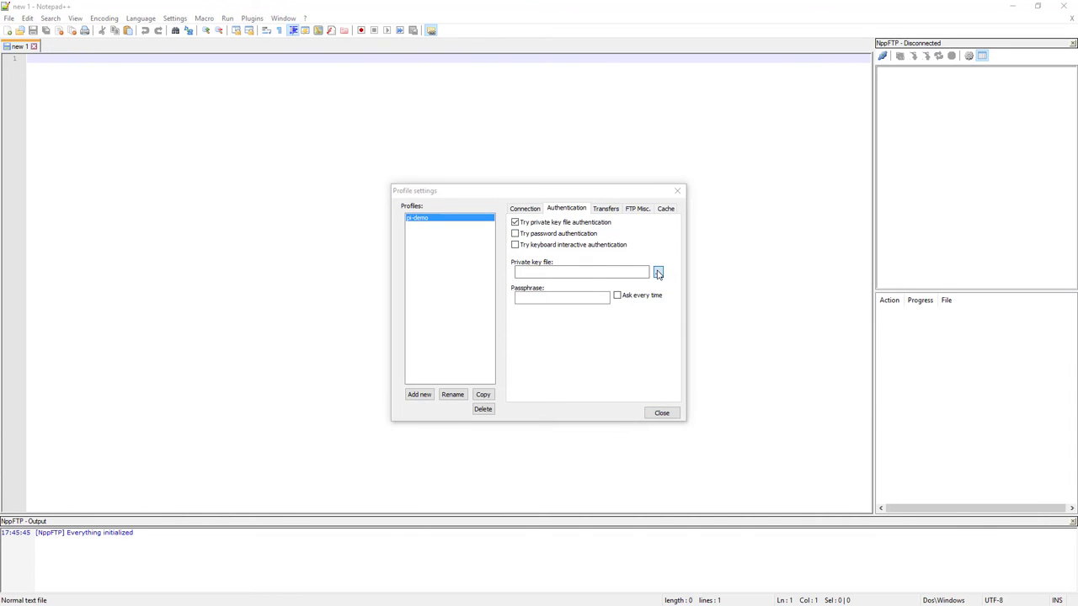
pyautogui.click(657, 273)
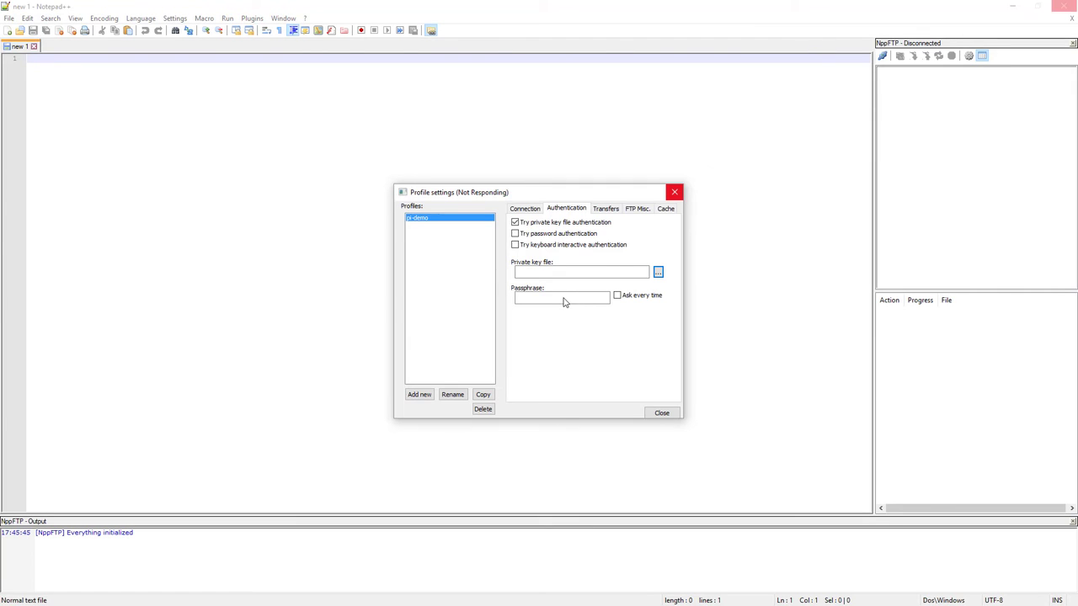
pyautogui.click(657, 271)
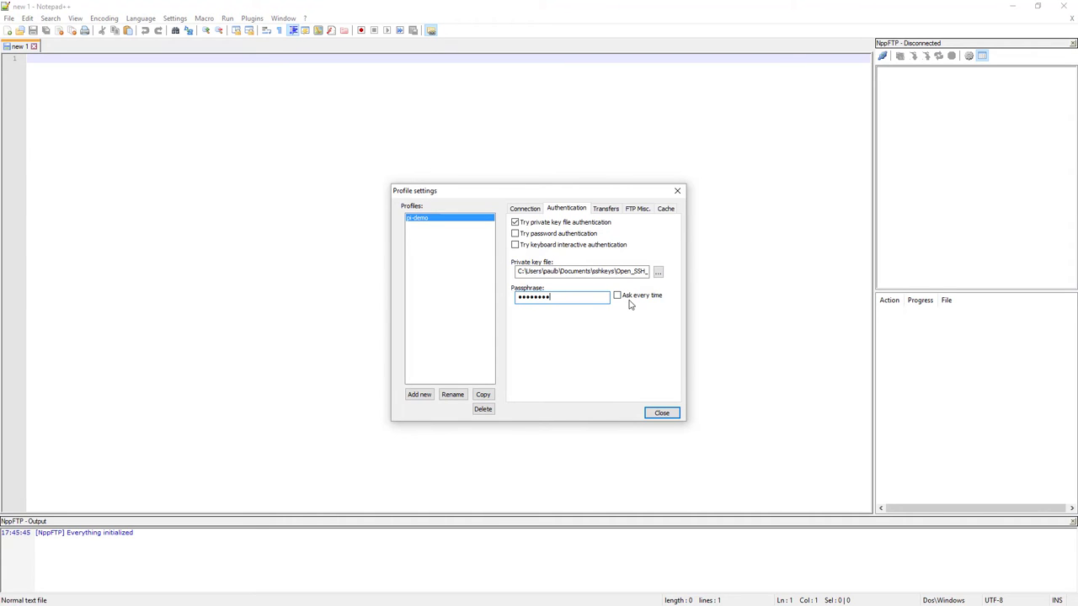
pyautogui.moveTo(613, 307)
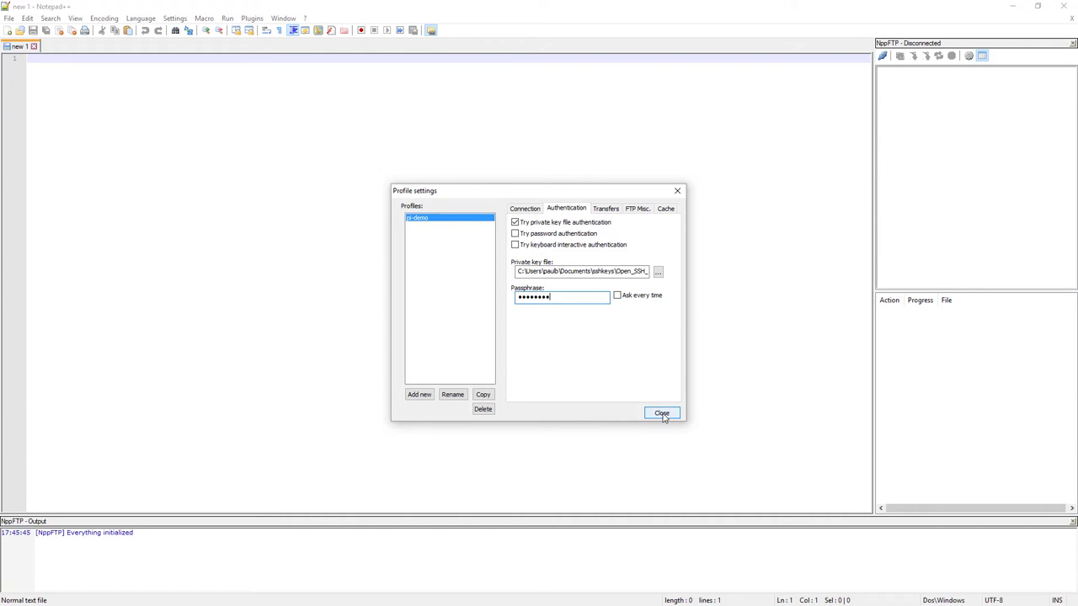
pyautogui.click(662, 415)
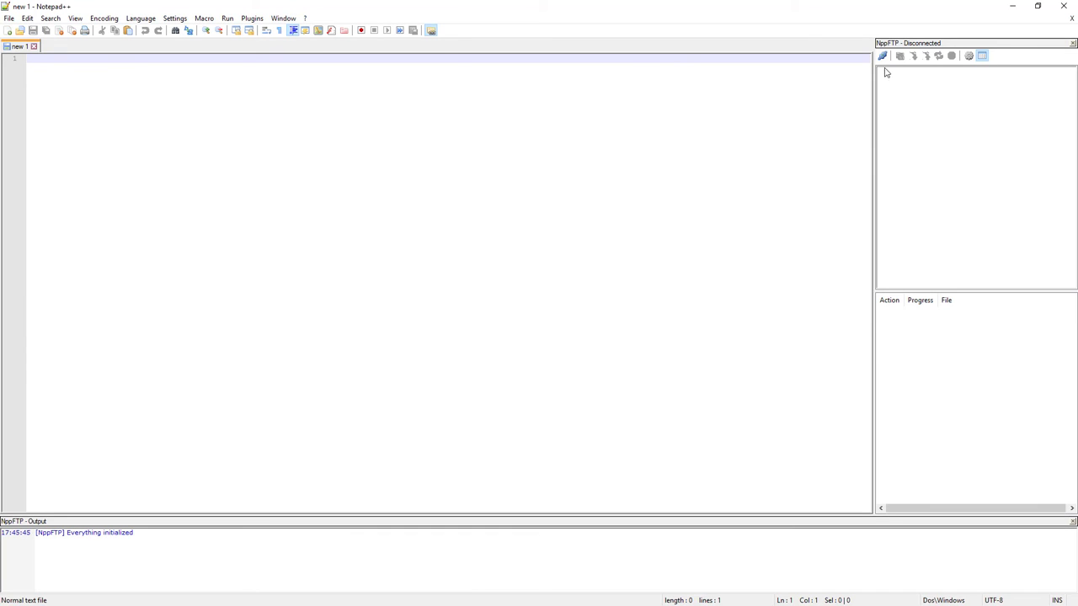
pyautogui.moveTo(883, 55)
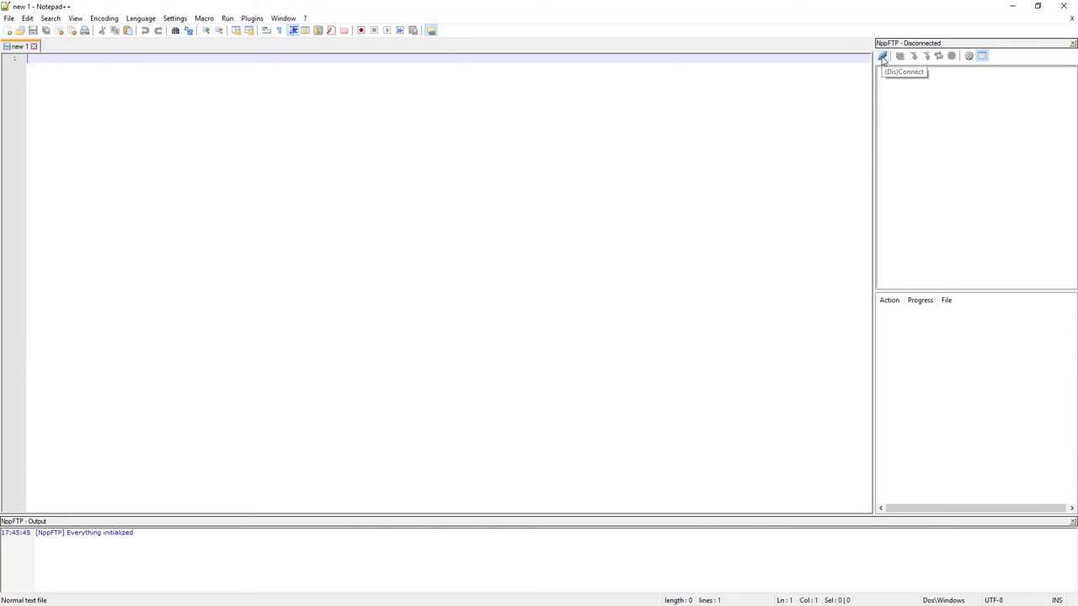
# Connect with the pi-demo profile and trust the unknown SFTP host key to show home/haadmin
pyautogui.click(883, 55)
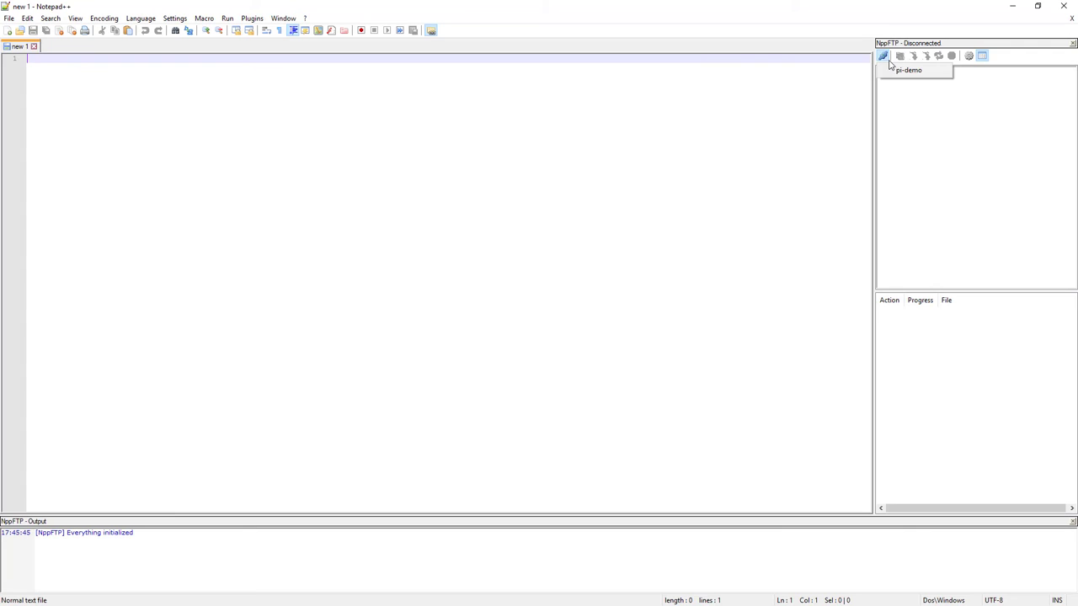
pyautogui.click(909, 71)
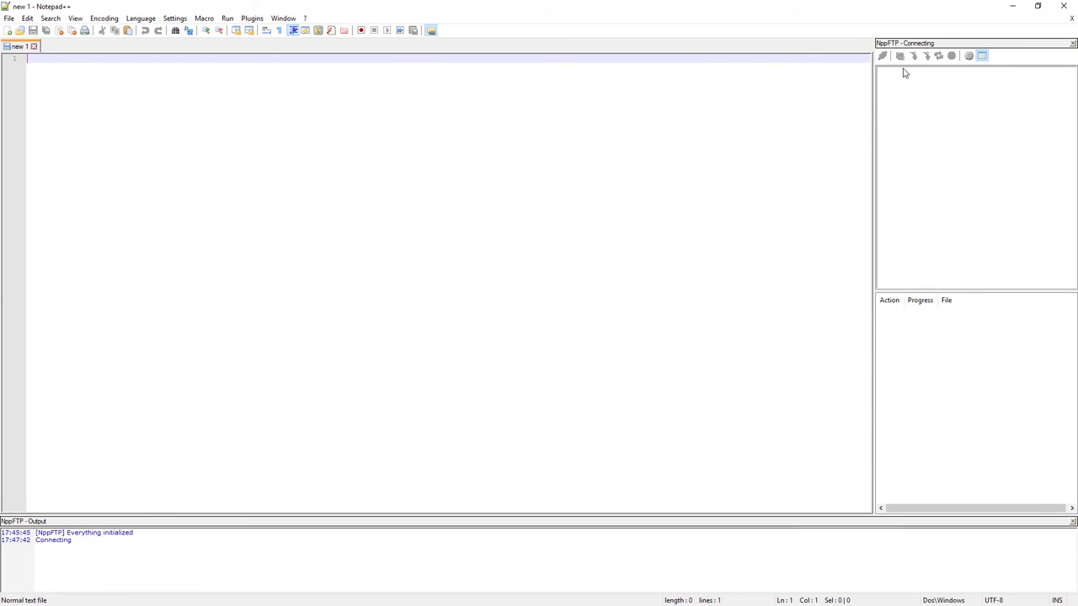
pyautogui.moveTo(909, 76)
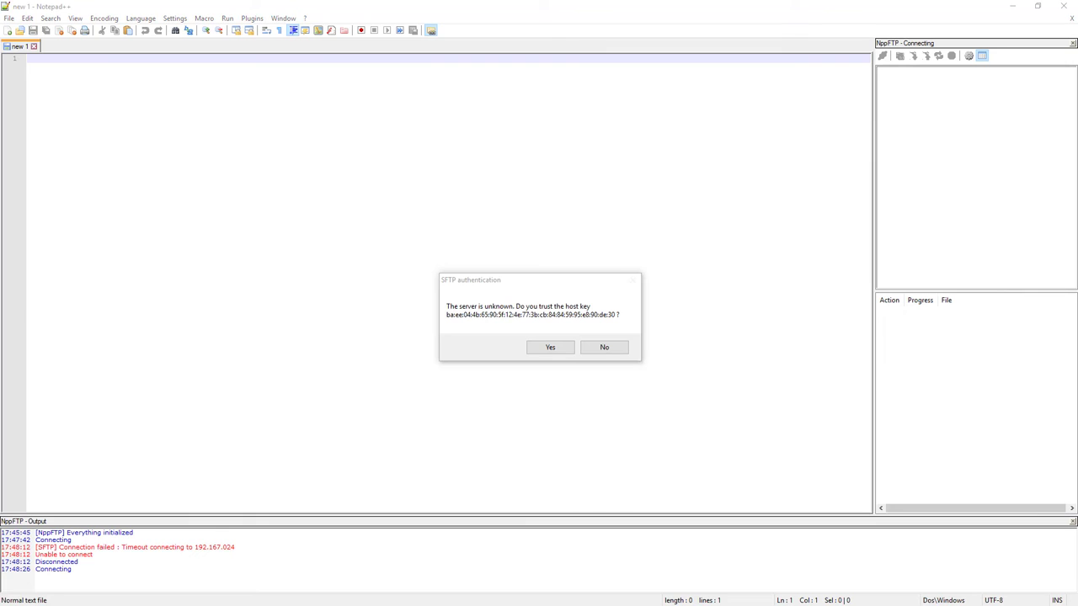
pyautogui.moveTo(601, 281)
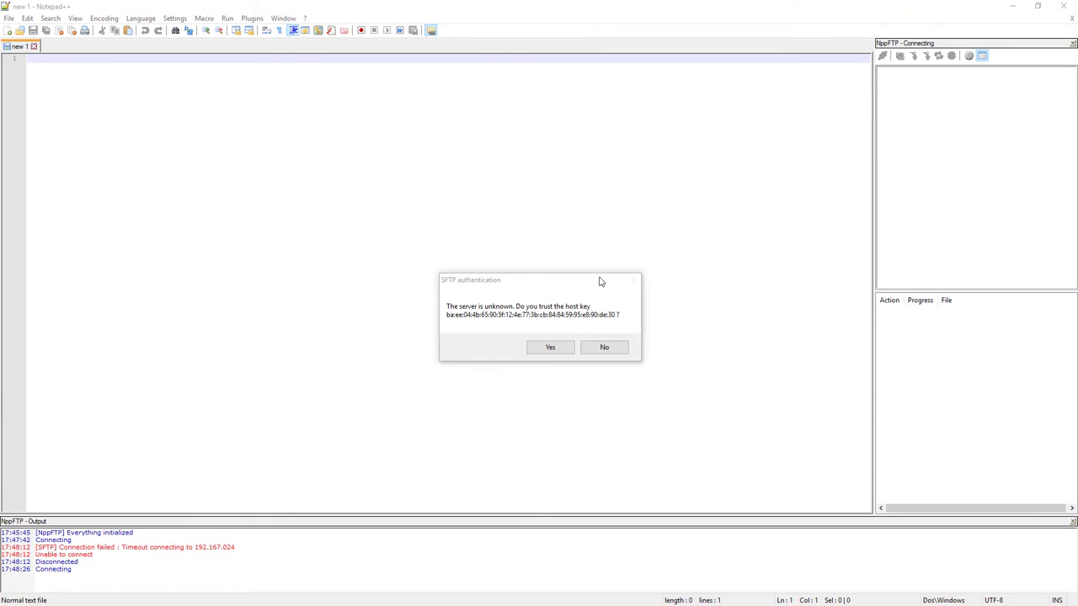
pyautogui.click(549, 347)
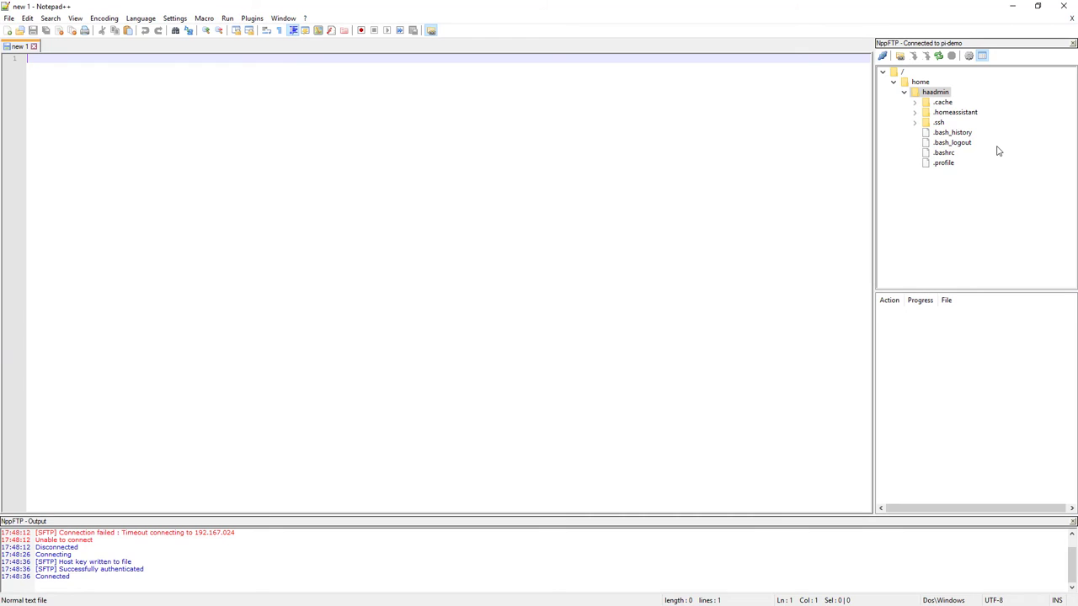
pyautogui.moveTo(952, 126)
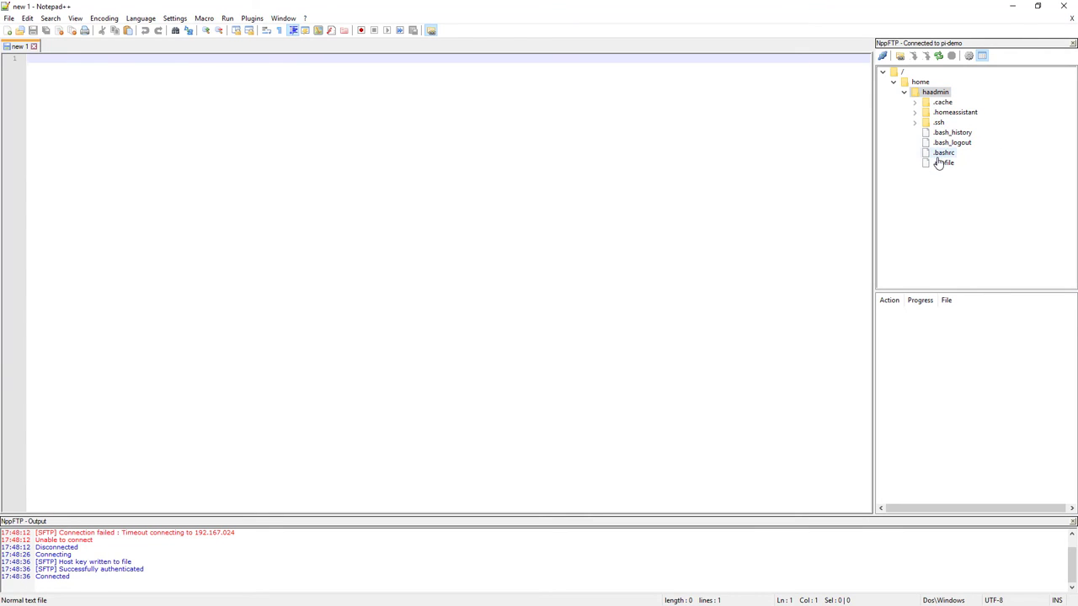
pyautogui.moveTo(955, 111)
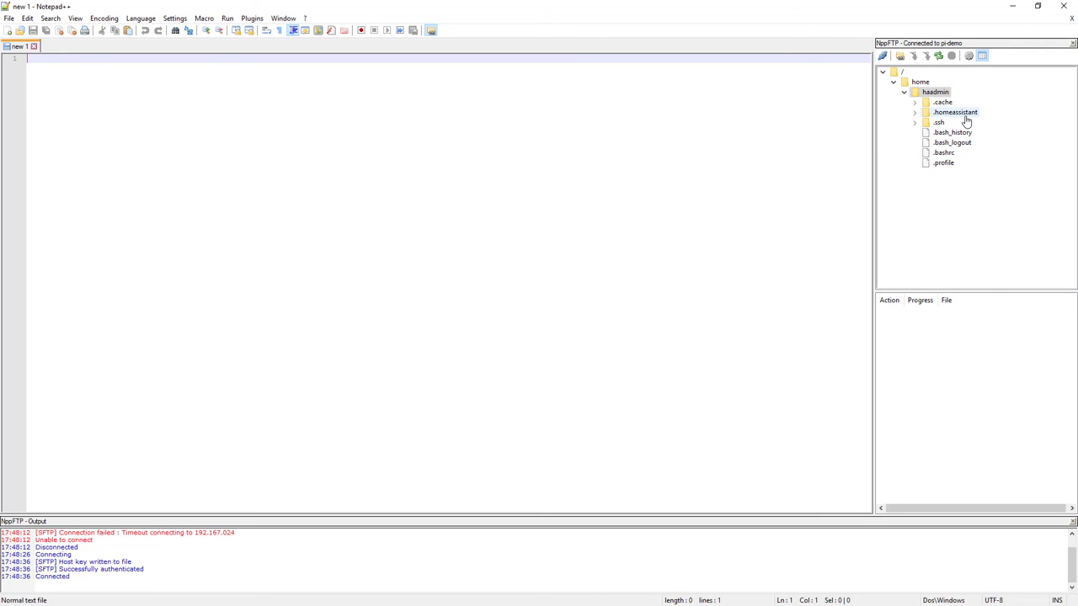
pyautogui.moveTo(934, 121)
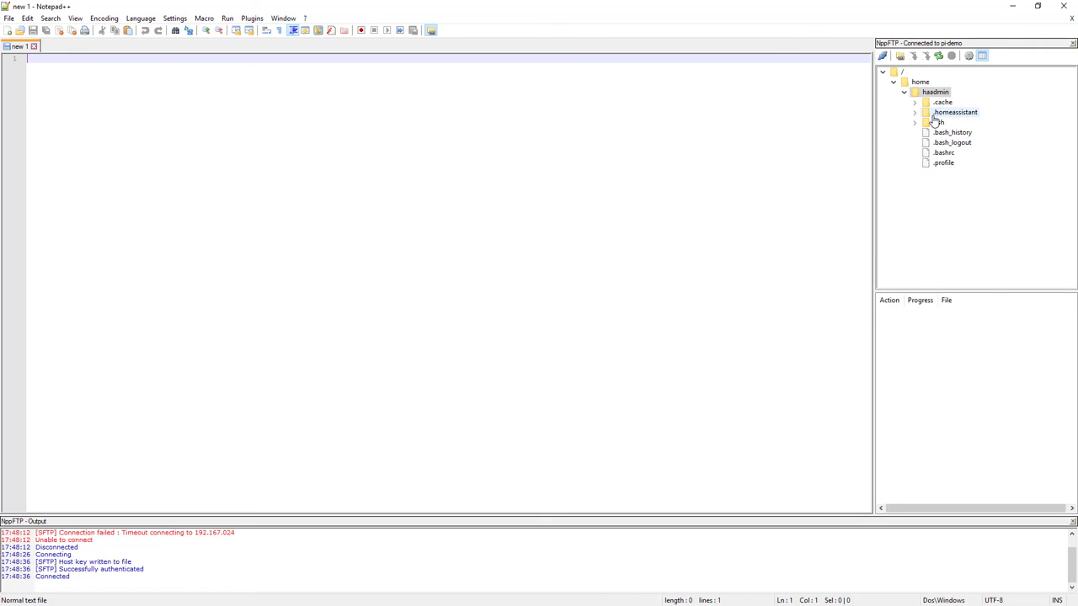
pyautogui.moveTo(975, 122)
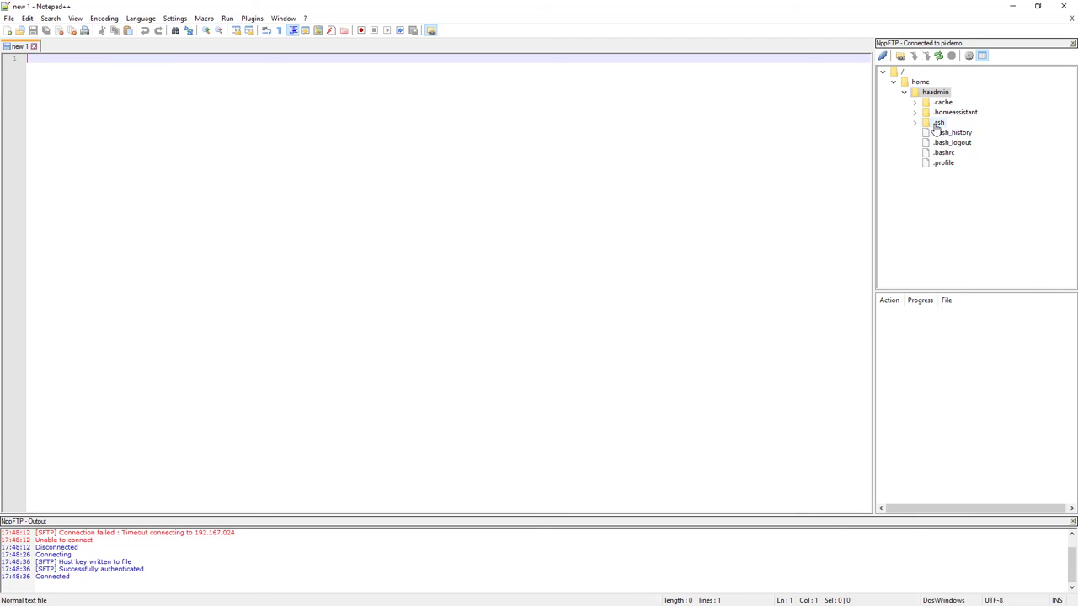
pyautogui.moveTo(955, 112)
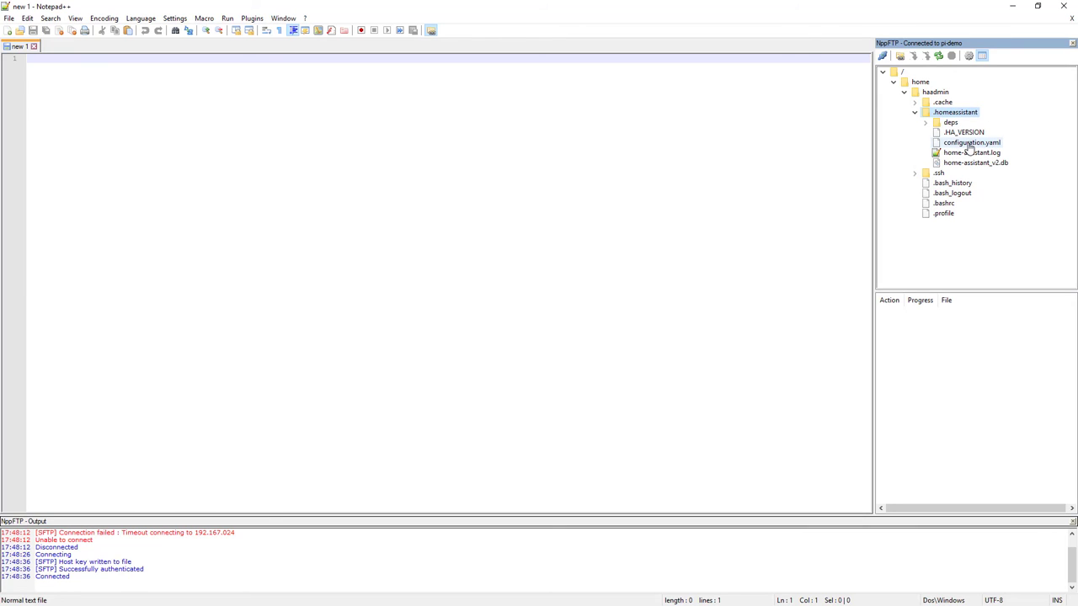
# Start downloading configuration.yaml from the .homeassistant folder on pi-demo
pyautogui.doubleClick(970, 141)
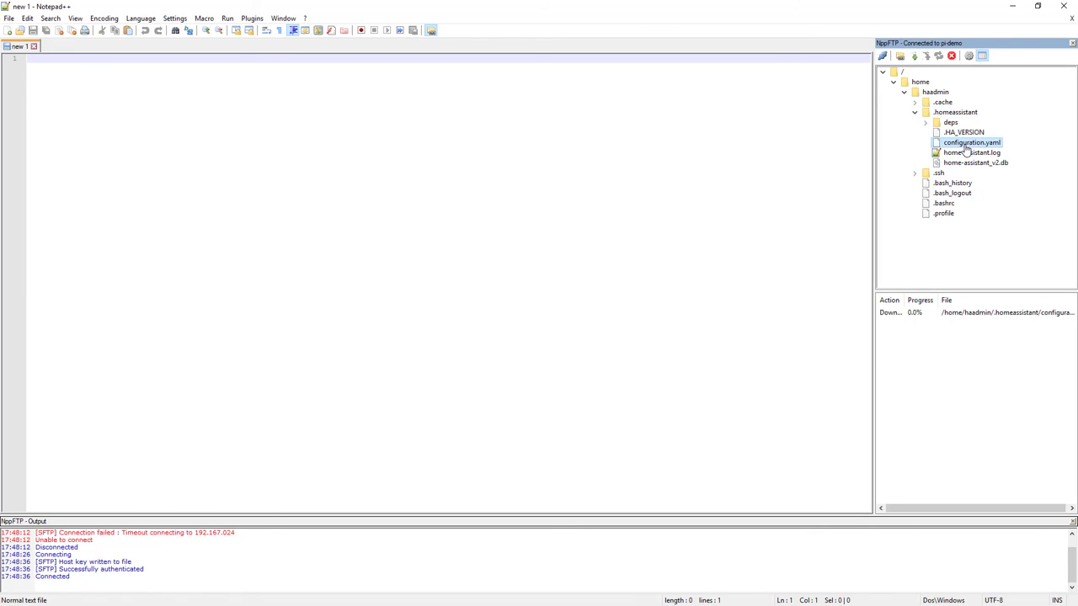
# Open configuration.yaml and home-assistant.log from pi-demo as two editor tabs
pyautogui.doubleClick(970, 142)
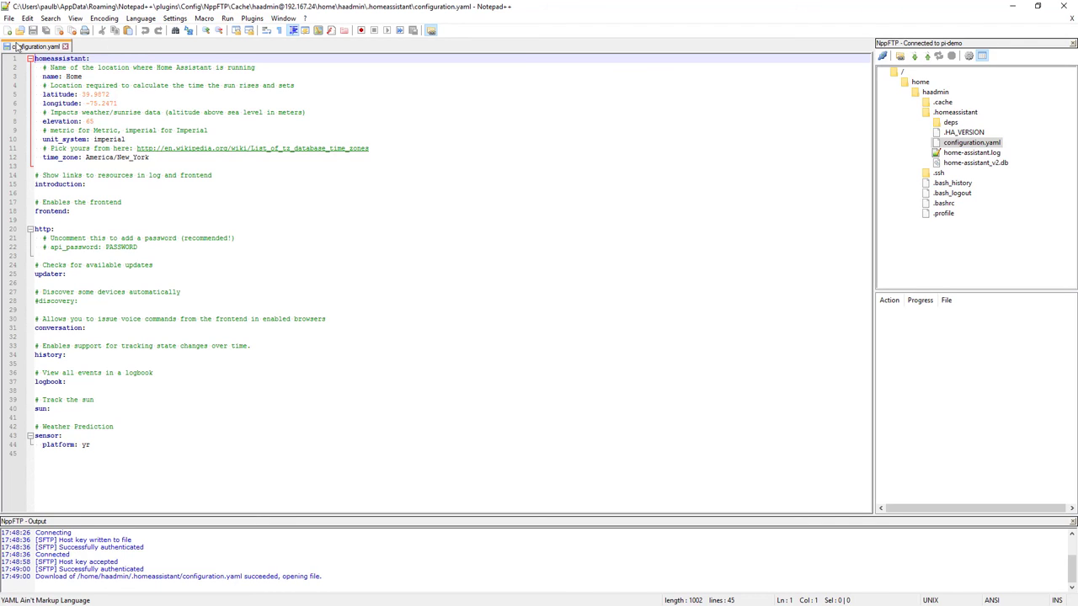
pyautogui.doubleClick(971, 152)
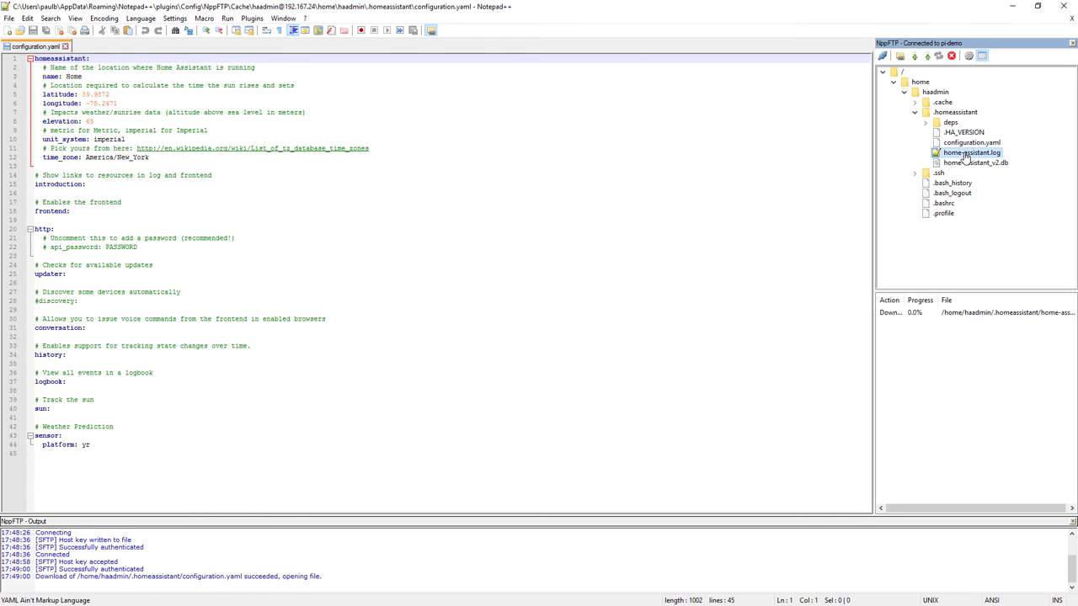
pyautogui.doubleClick(971, 152)
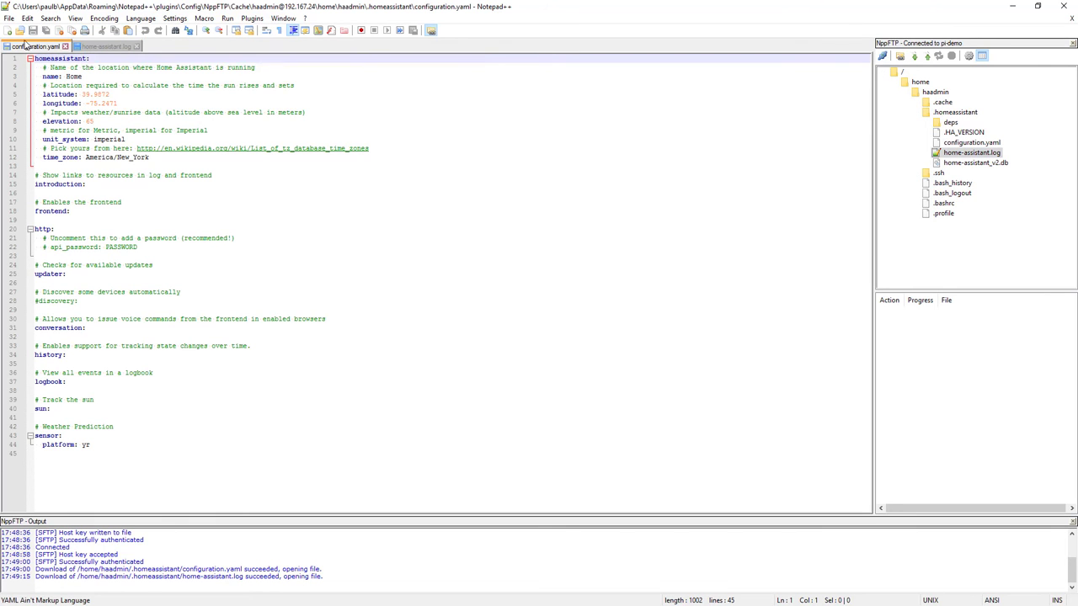
pyautogui.moveTo(20, 30)
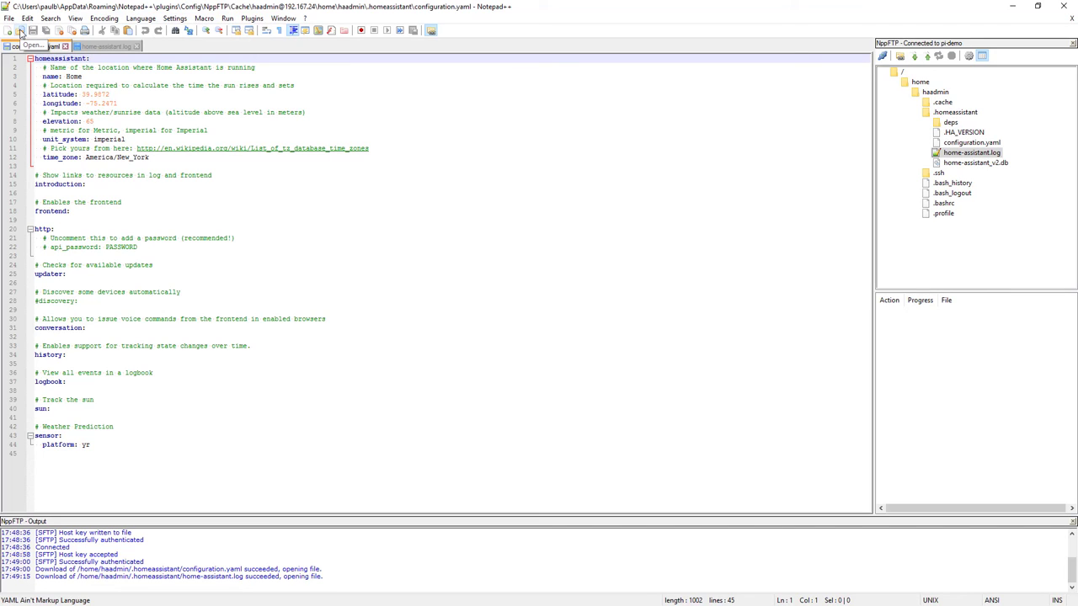
pyautogui.click(34, 46)
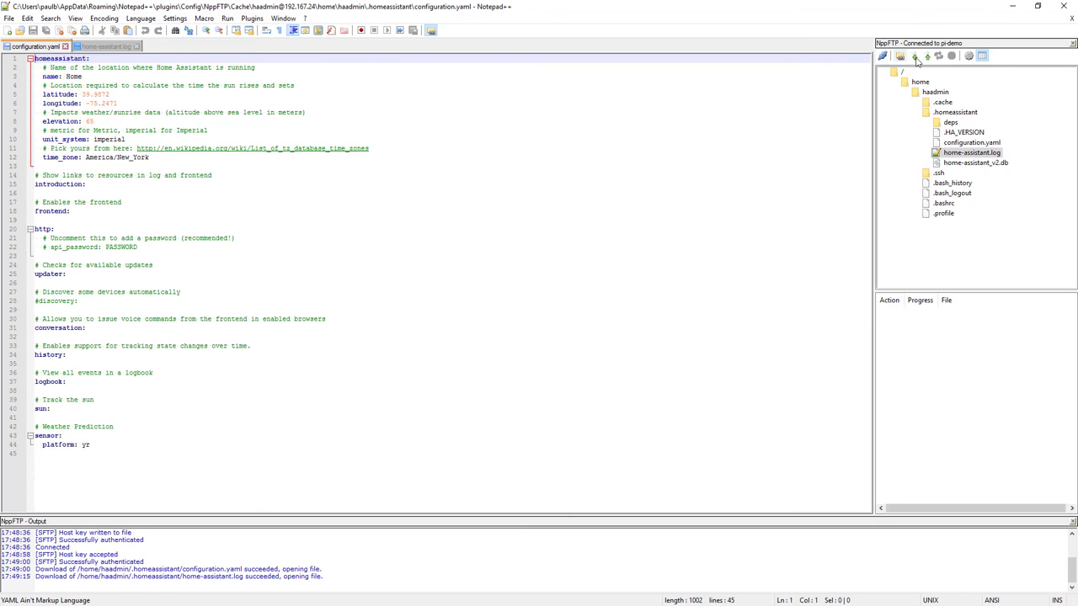
# Disconnect NppFTP from the pi-demo profile, leaving both remote files open in tabs
pyautogui.click(883, 56)
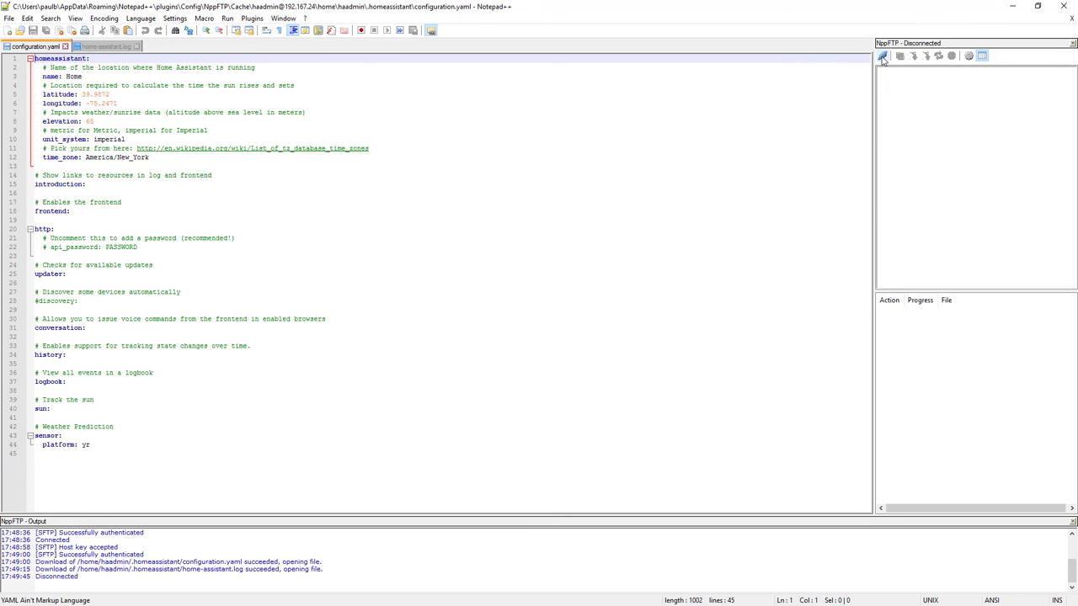
pyautogui.click(883, 56)
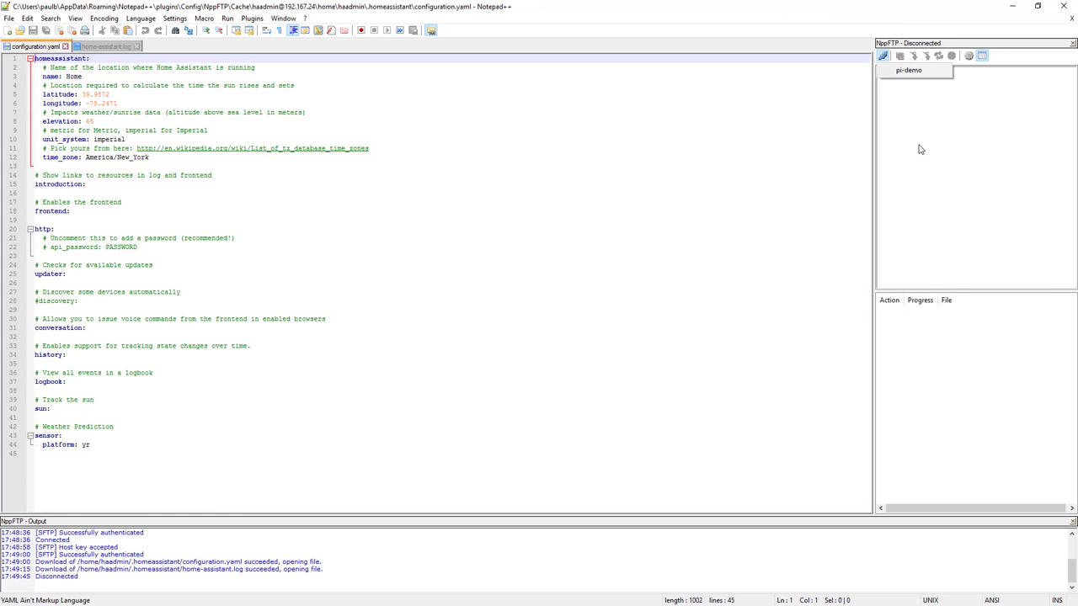
pyautogui.moveTo(576, 232)
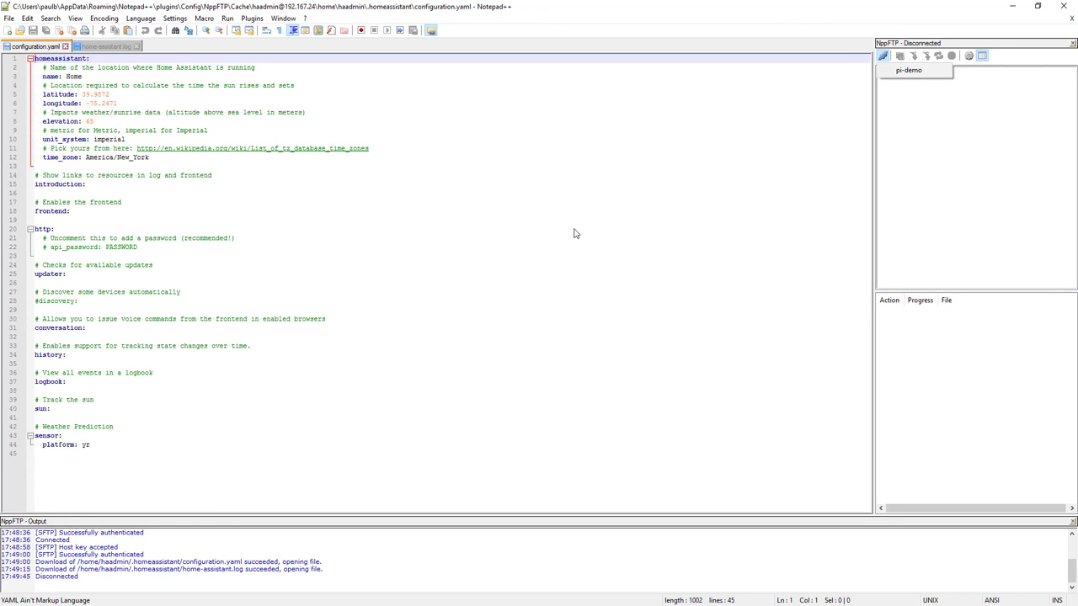